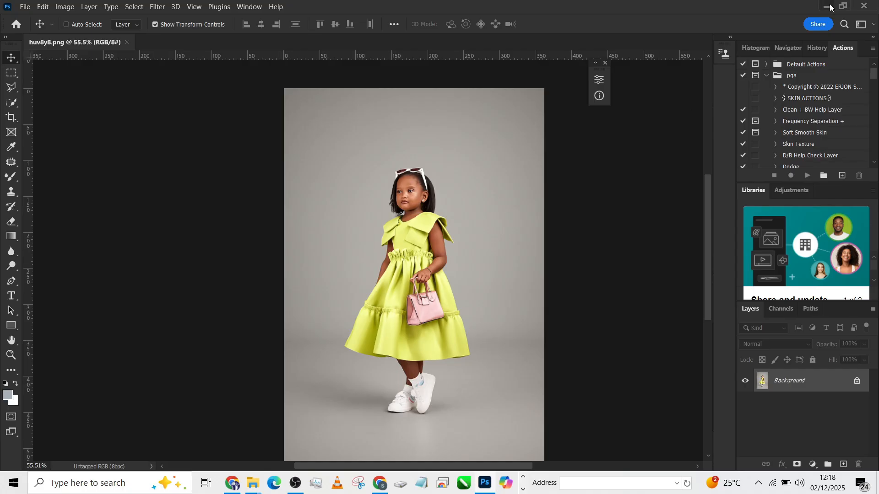
- Open the floral booth reference photo and compare it with the girl's grey-background photo
{"action": "left_click", "coordinate": [252, 482]}
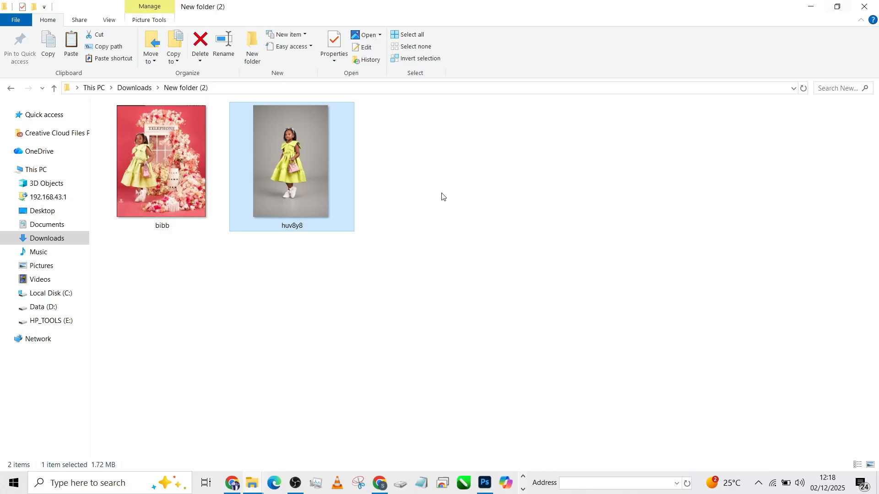
{"action": "left_click", "coordinate": [162, 161]}
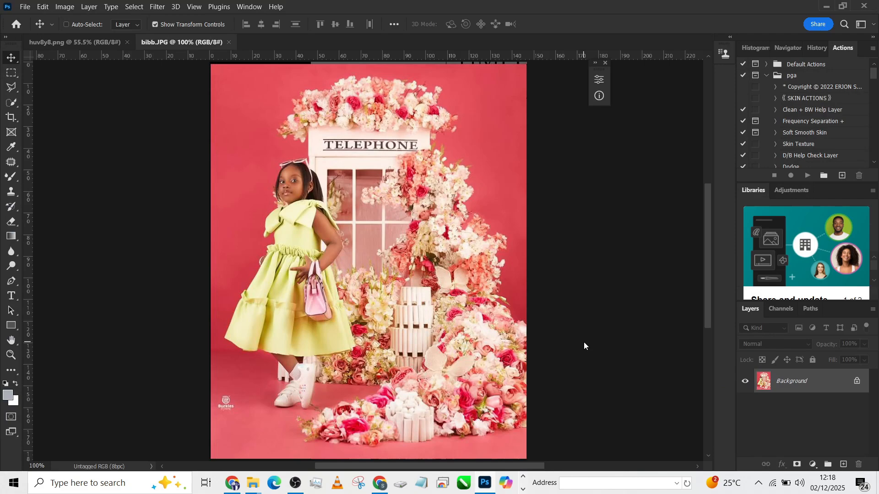
{"action": "mouse_move", "coordinate": [150, 187]}
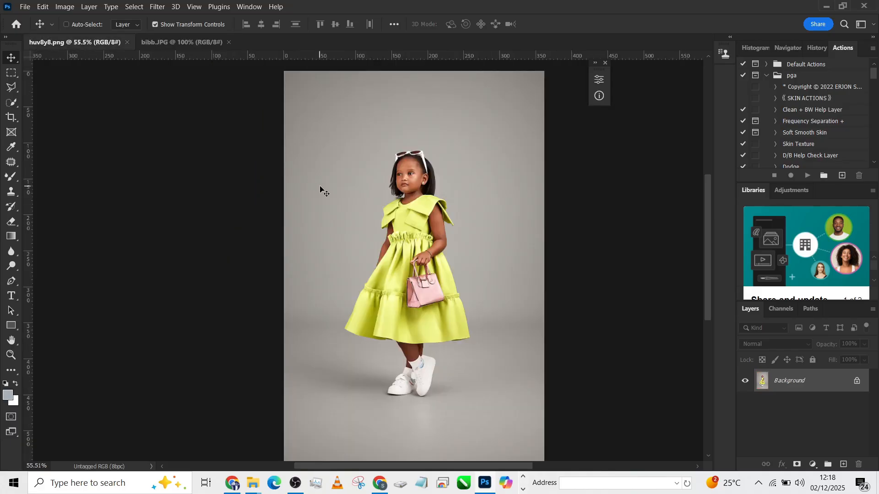
{"action": "mouse_move", "coordinate": [330, 241]}
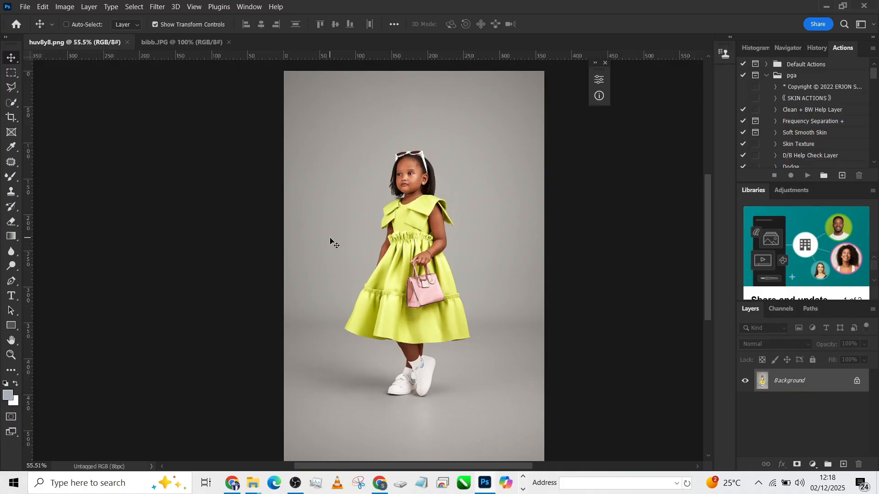
{"action": "left_click", "coordinate": [180, 42]}
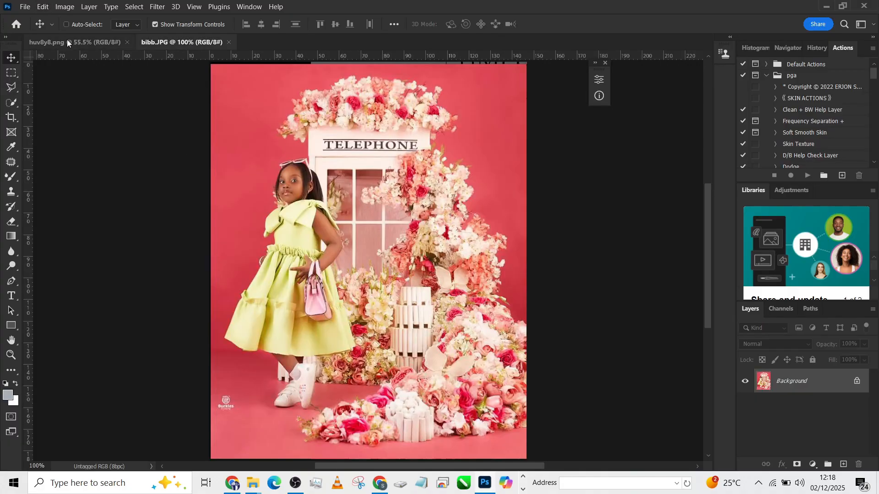
{"action": "left_click", "coordinate": [45, 42]}
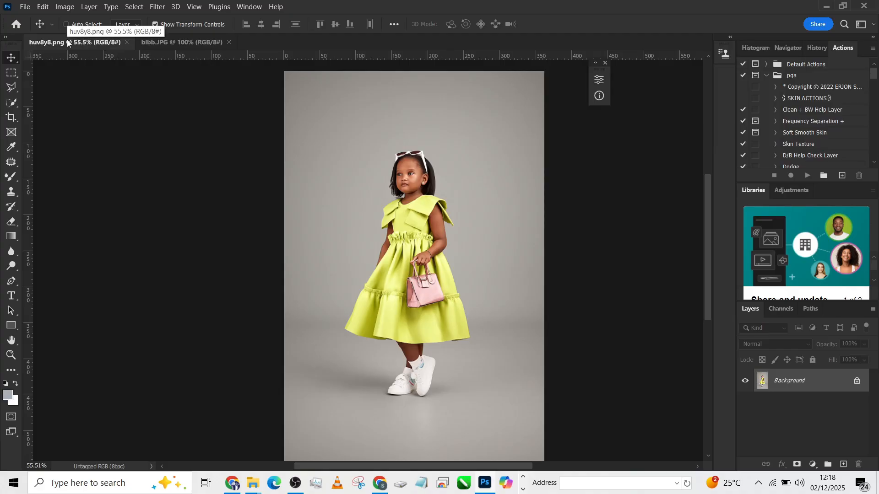
{"action": "mouse_move", "coordinate": [159, 42]}
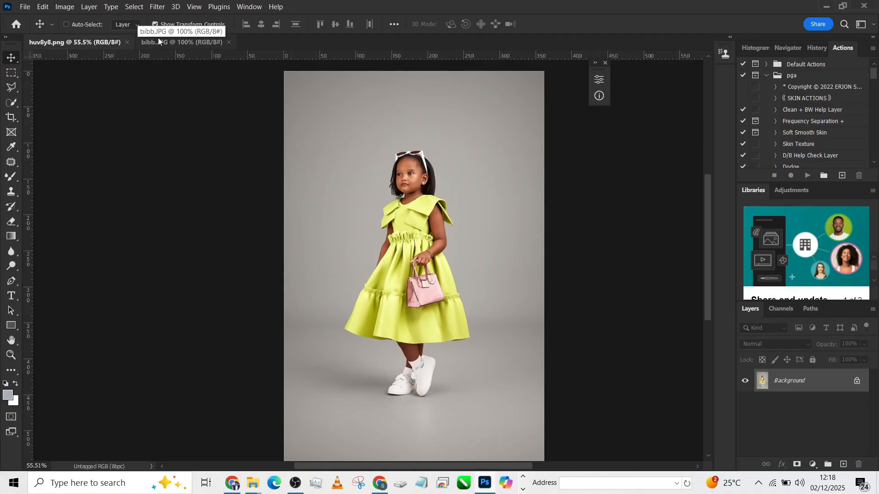
{"action": "left_click", "coordinate": [179, 42]}
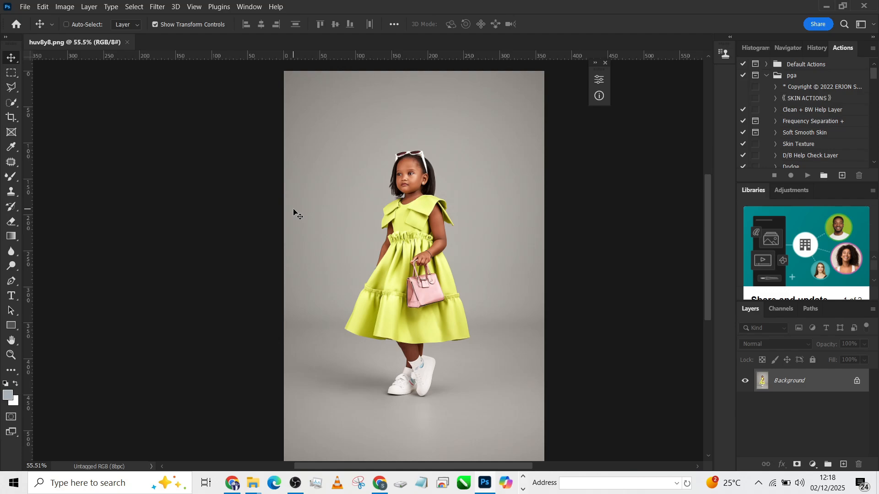
{"action": "mouse_move", "coordinate": [202, 480]}
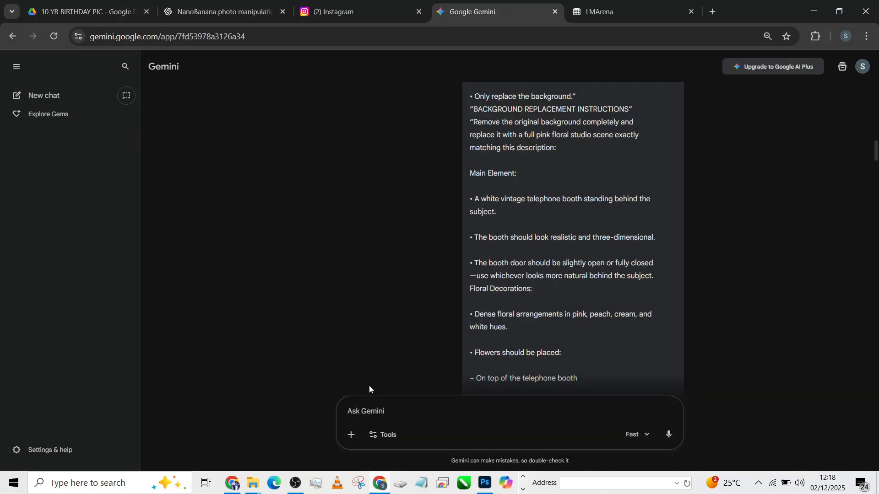
- Download the latest enlarged girl-and-booth image at full size and begin typing 'give me ju'
{"action": "scroll", "scroll_direction": "down", "scroll_amount": 3}
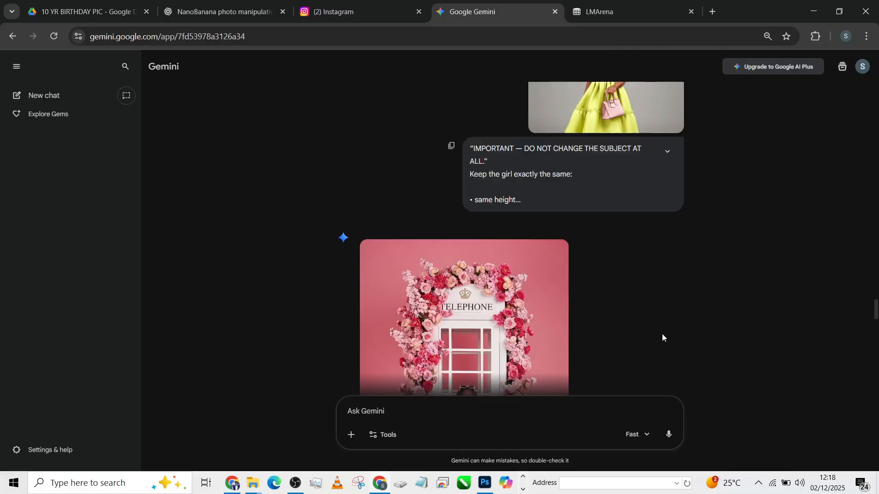
{"action": "scroll", "scroll_direction": "down", "scroll_amount": 3}
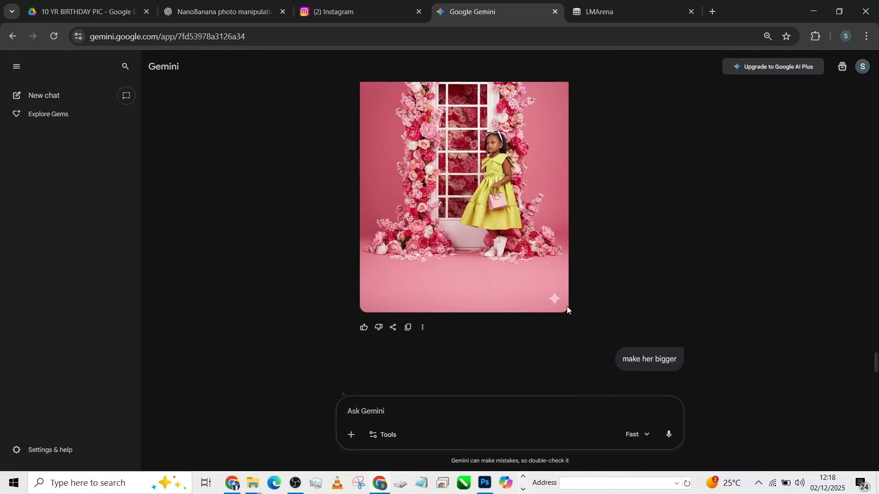
{"action": "mouse_move", "coordinate": [484, 265]}
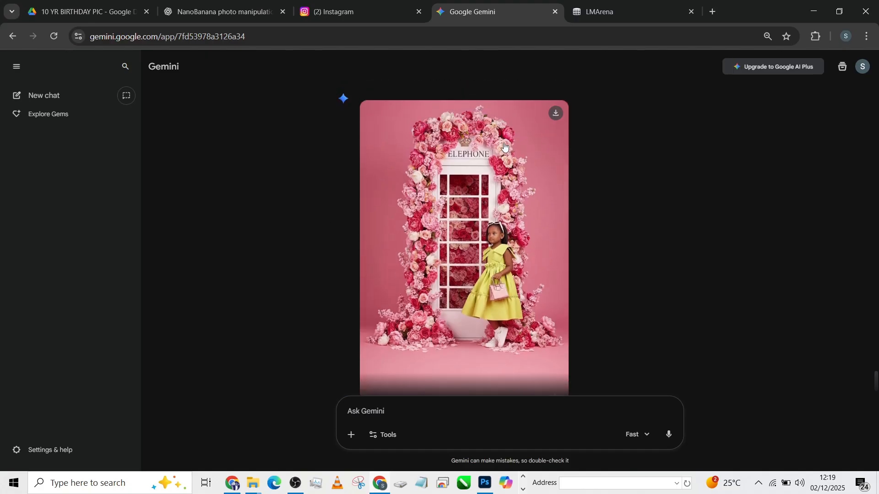
{"action": "mouse_move", "coordinate": [560, 214]}
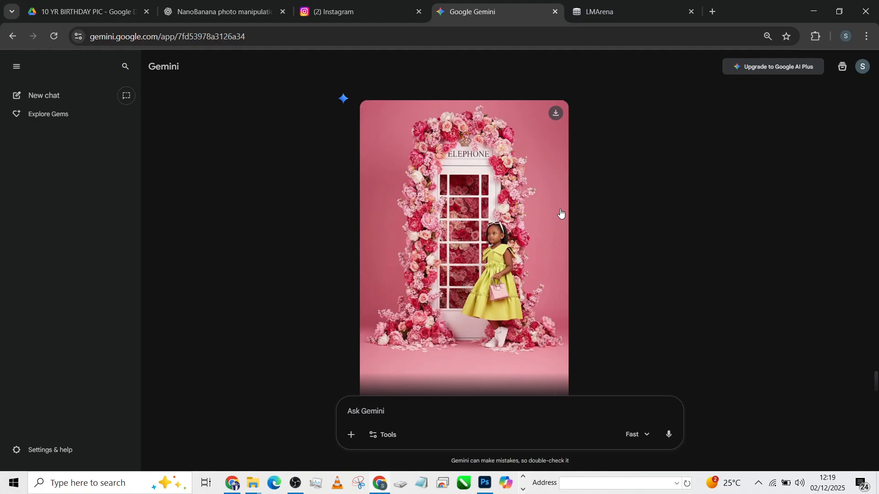
{"action": "scroll", "scroll_direction": "down", "scroll_amount": 3}
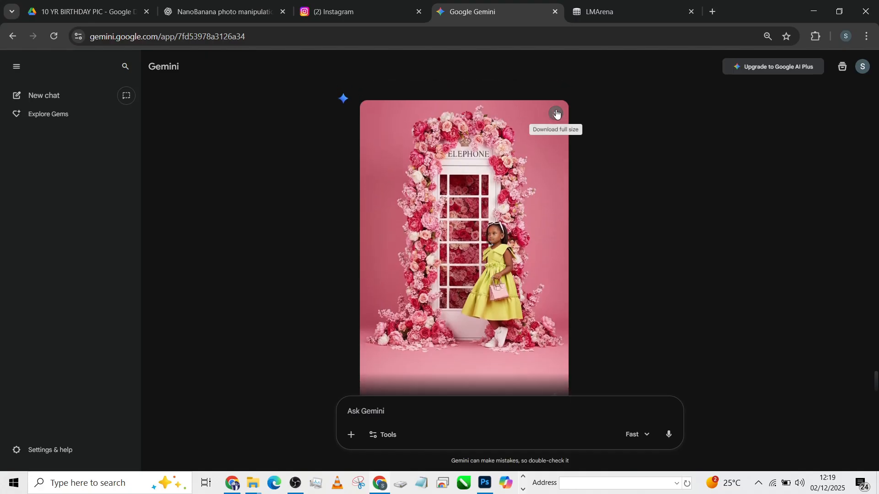
{"action": "left_click", "coordinate": [555, 112]}
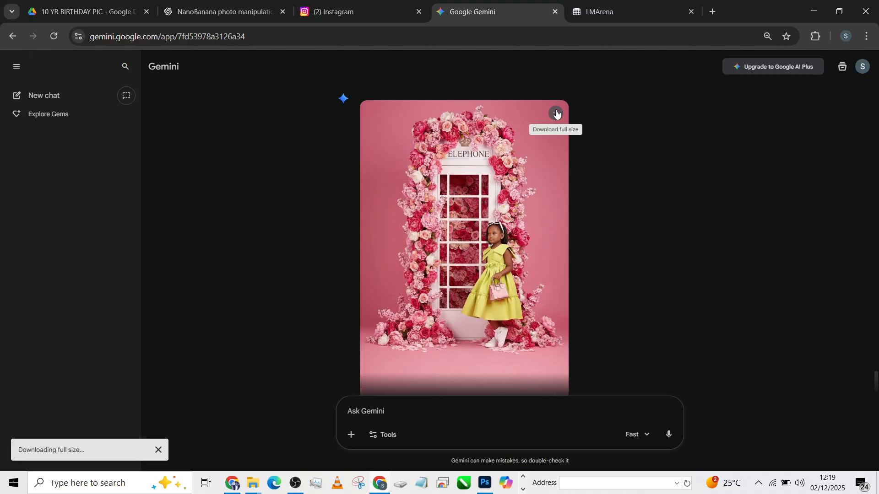
{"action": "mouse_move", "coordinate": [484, 283]}
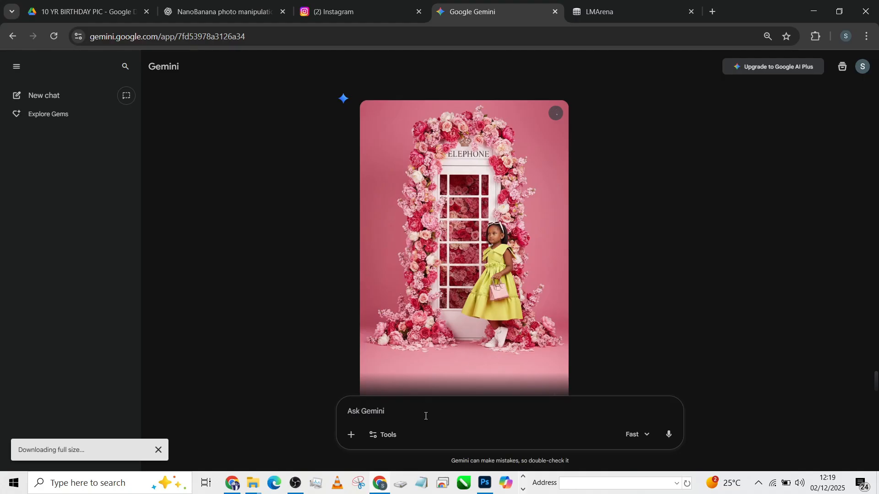
{"action": "type", "text": "give"}
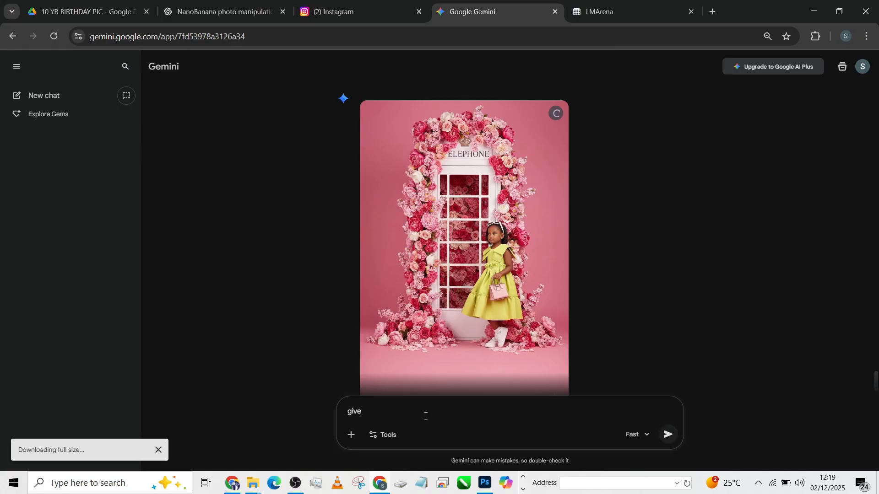
{"action": "type", "text": "me ju"}
{"action": "type", "text": "st"}
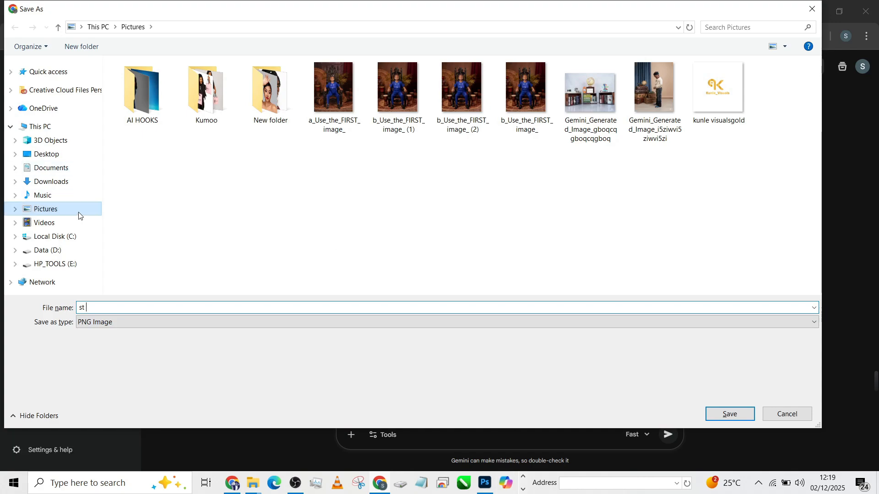
- Save the image as st.png in Downloads > New folder (2)
{"action": "left_click", "coordinate": [50, 181]}
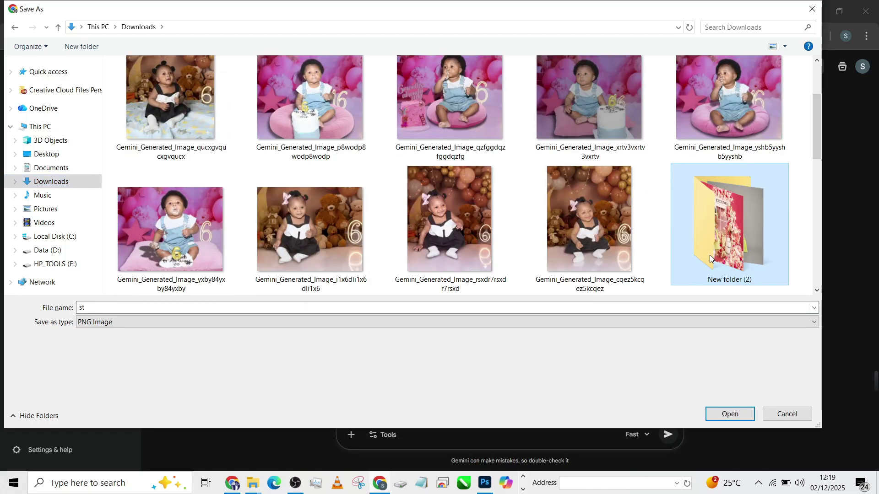
{"action": "double_click", "coordinate": [729, 224]}
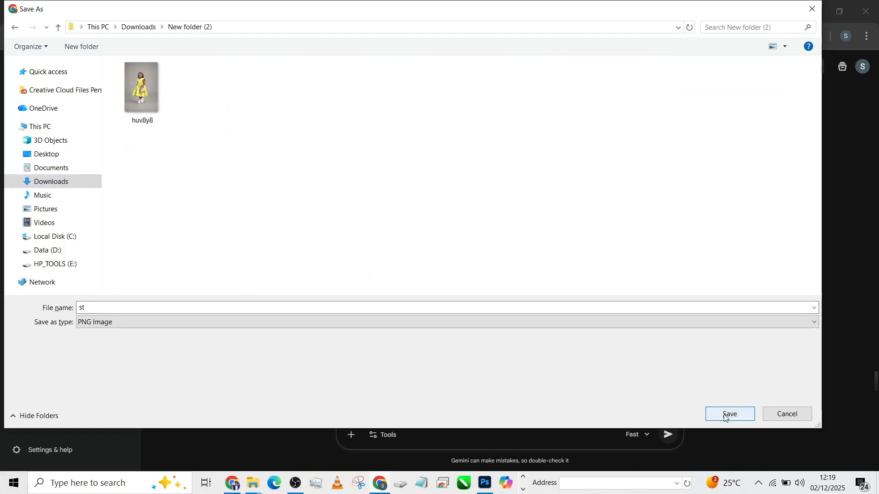
{"action": "left_click", "coordinate": [729, 414]}
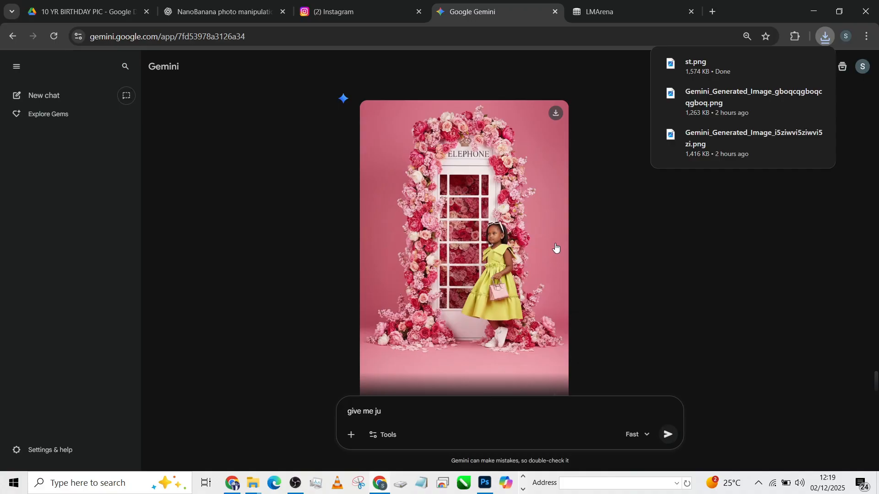
- Finish and send the prompt asking Gemini for only the background
{"action": "type", "text": "st"}
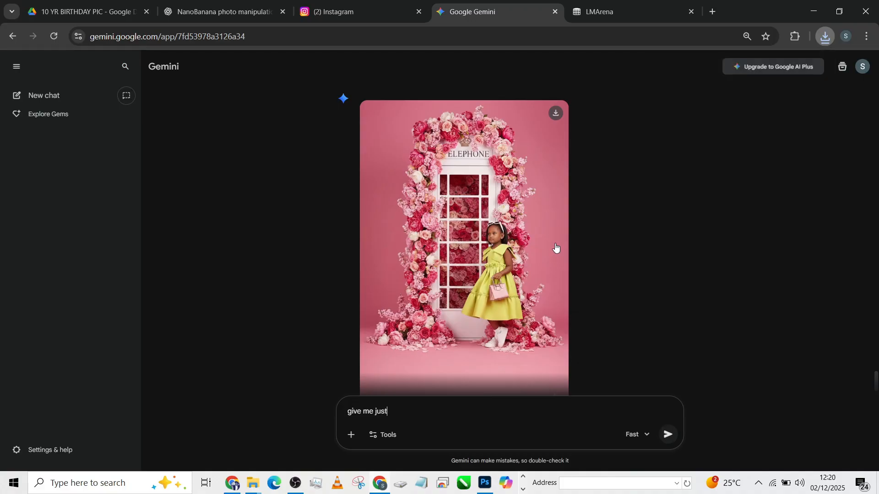
{"action": "type", "text": "the"}
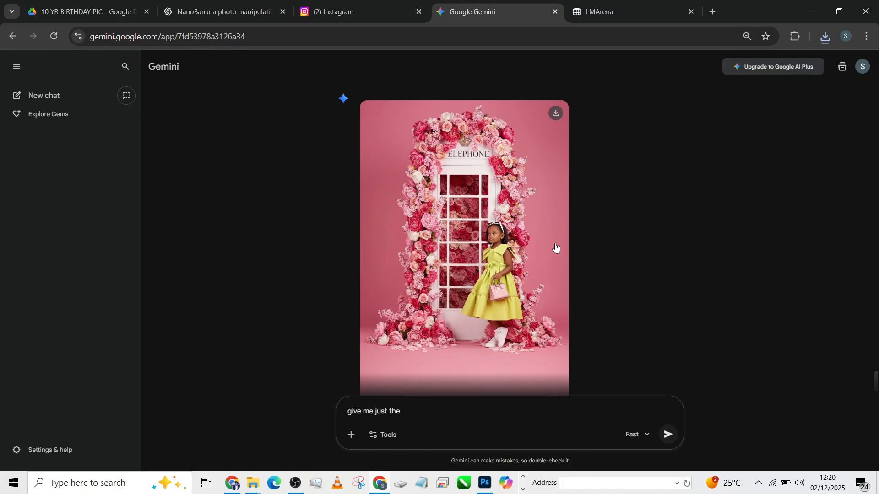
{"action": "left_click", "coordinate": [666, 434]}
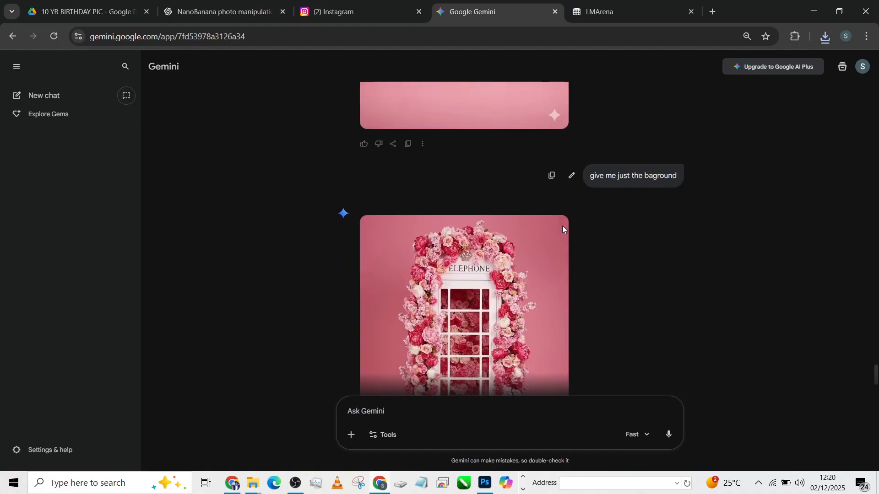
- Download the background-only booth image at full size and save it
{"action": "scroll", "scroll_direction": "down", "scroll_amount": 3}
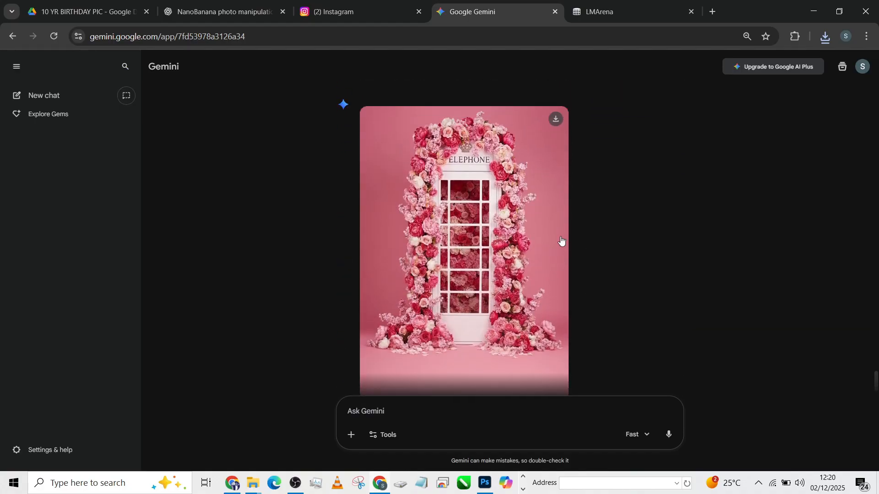
{"action": "left_click", "coordinate": [556, 118]}
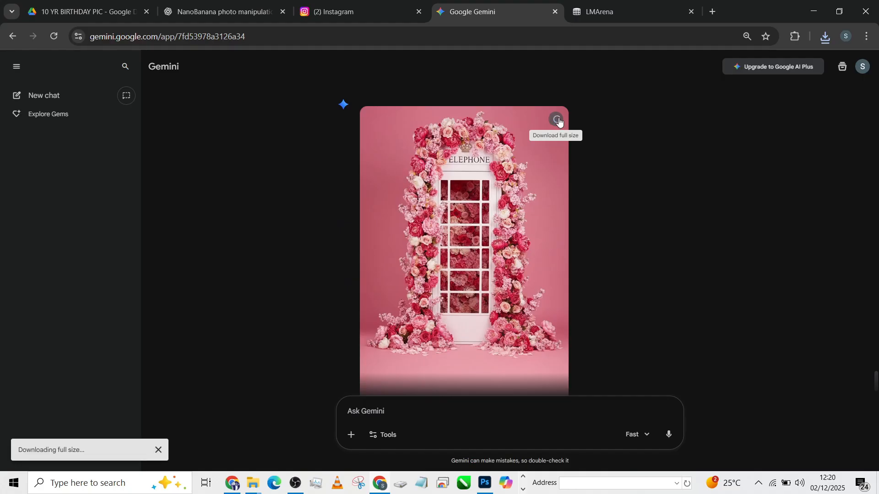
{"action": "left_click", "coordinate": [555, 119]}
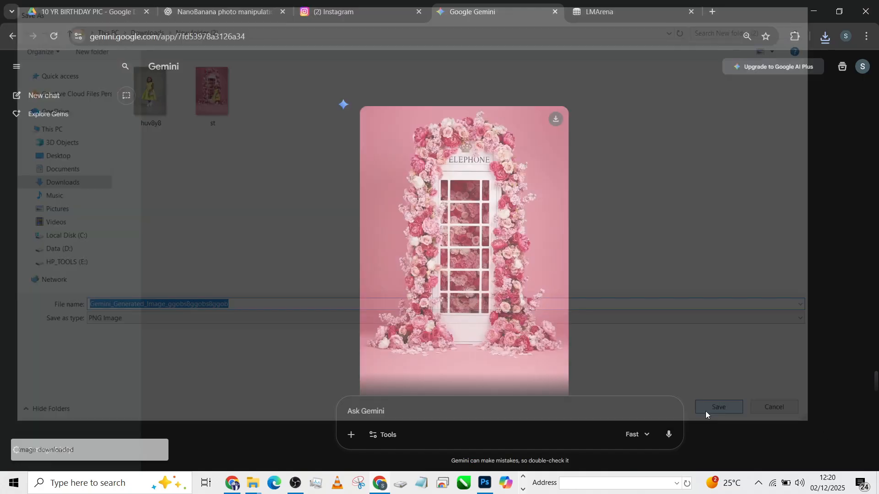
{"action": "left_click", "coordinate": [718, 407]}
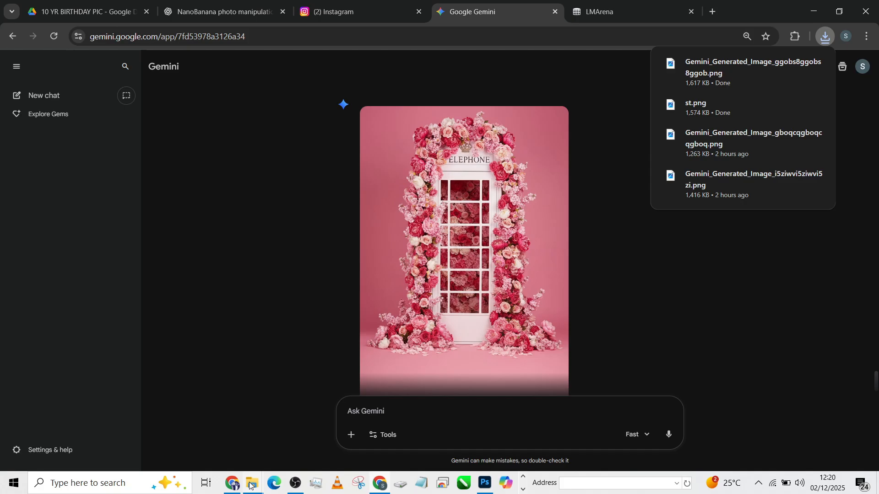
- Open the background-only Gemini_Generated_Image PNG from New folder (2) in Photoshop
{"action": "left_click", "coordinate": [250, 485]}
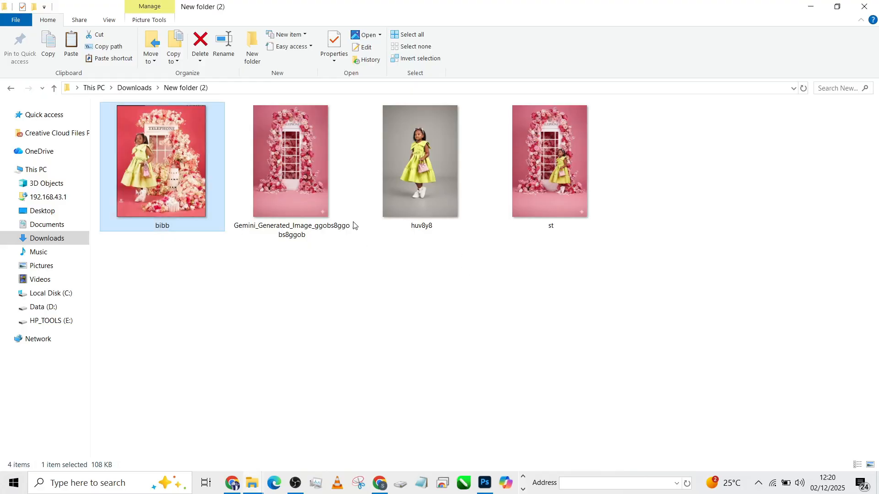
{"action": "left_click", "coordinate": [291, 162]}
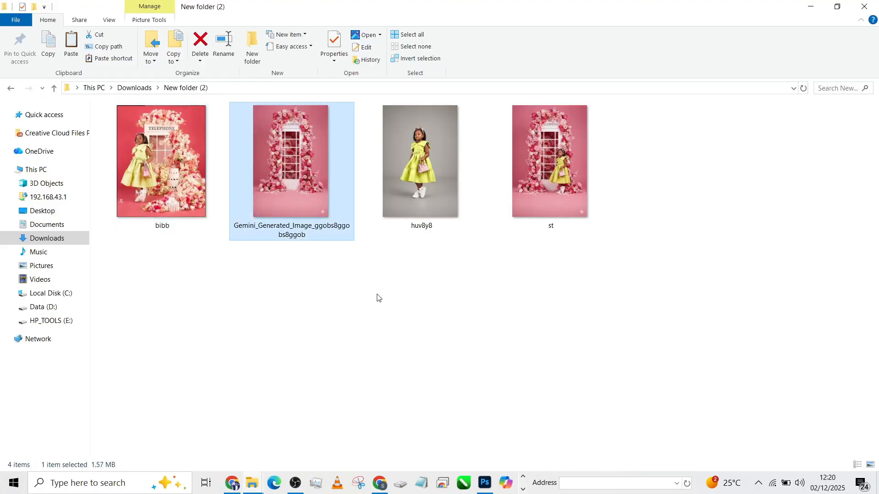
{"action": "left_click", "coordinate": [420, 160]}
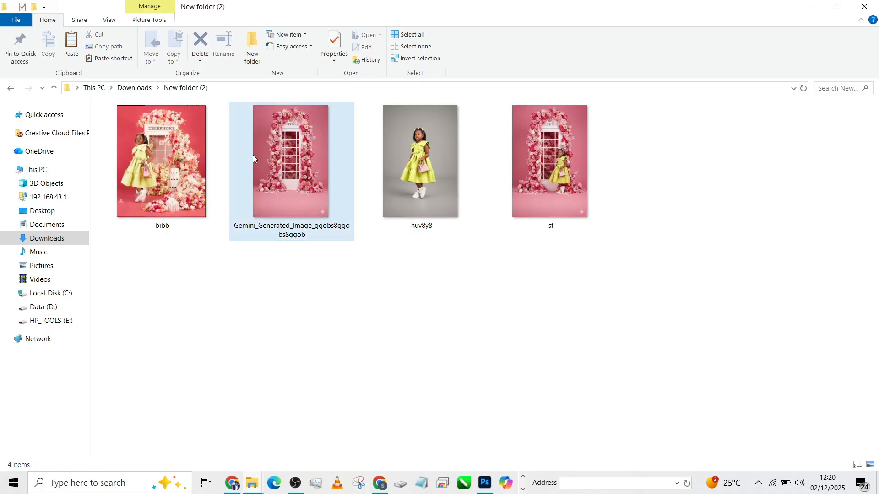
{"action": "double_click", "coordinate": [291, 161]}
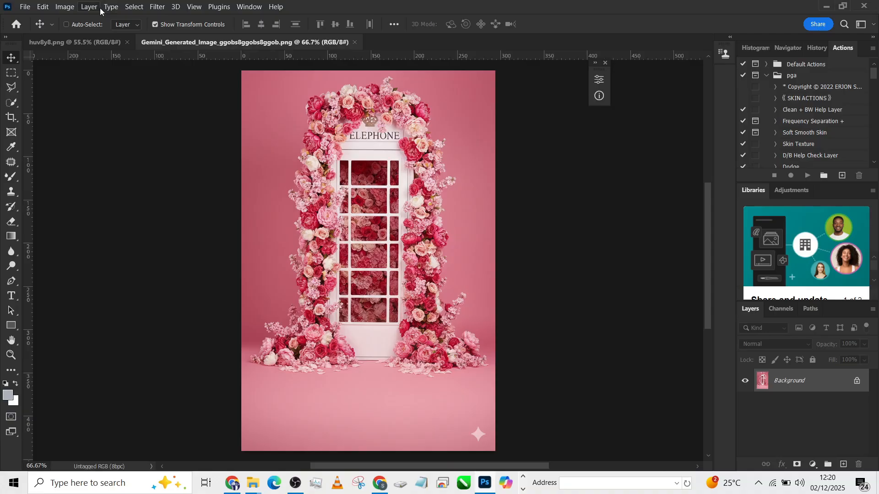
- Crop the huv6y8 girl photo to a 4:5 portrait ratio and commit
{"action": "left_click", "coordinate": [76, 42]}
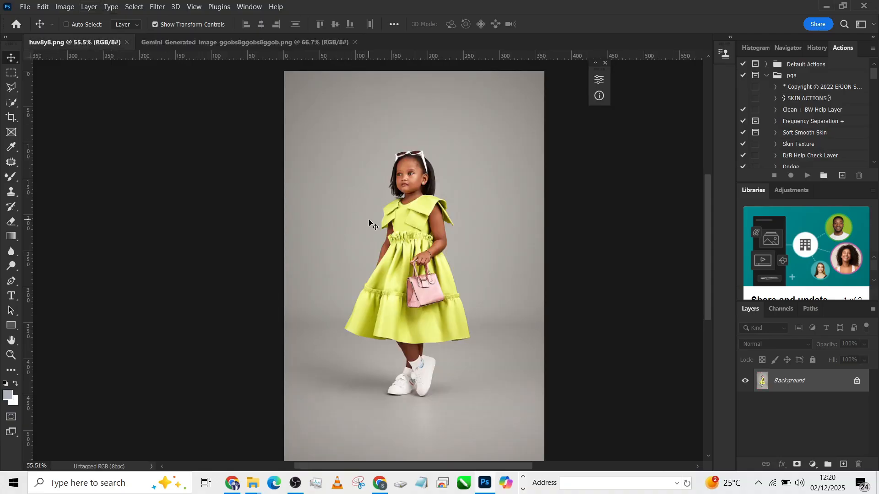
{"action": "mouse_move", "coordinate": [375, 228]}
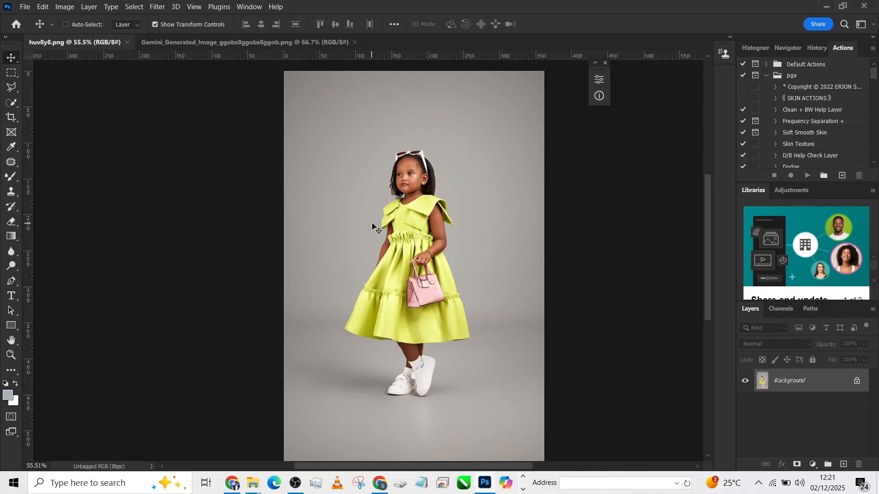
{"action": "mouse_move", "coordinate": [7, 97]}
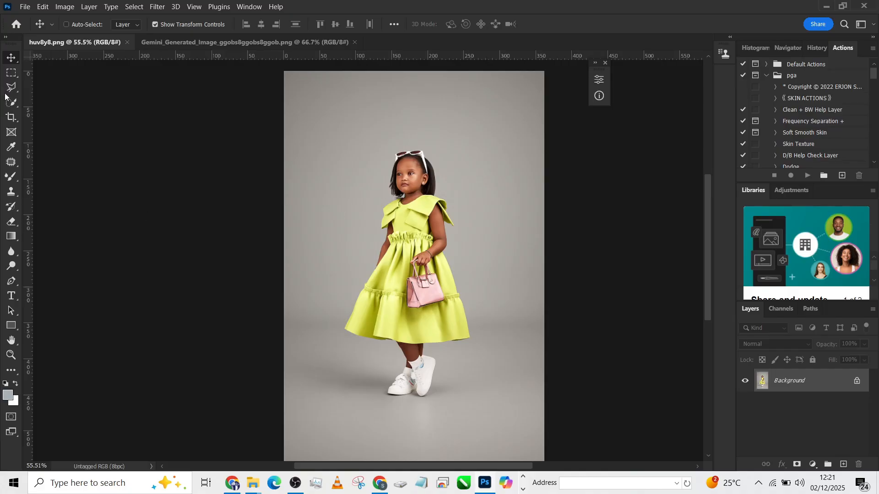
{"action": "left_click", "coordinate": [10, 117]}
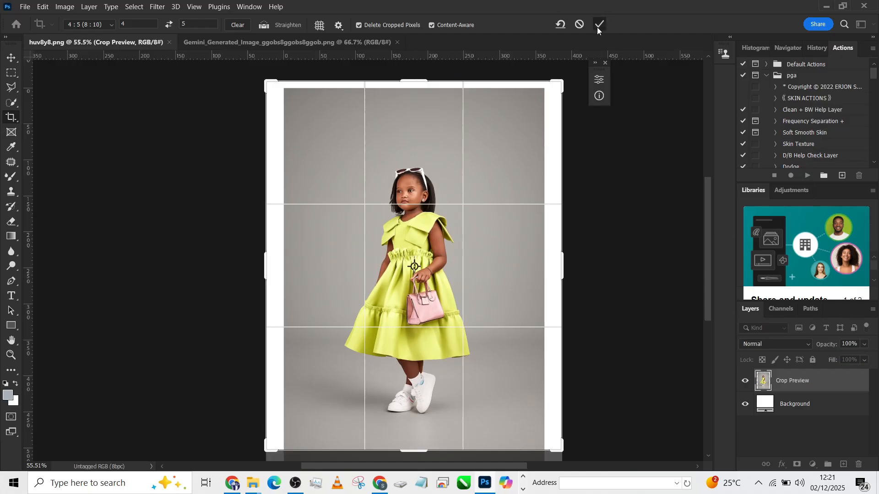
{"action": "left_click", "coordinate": [598, 24]}
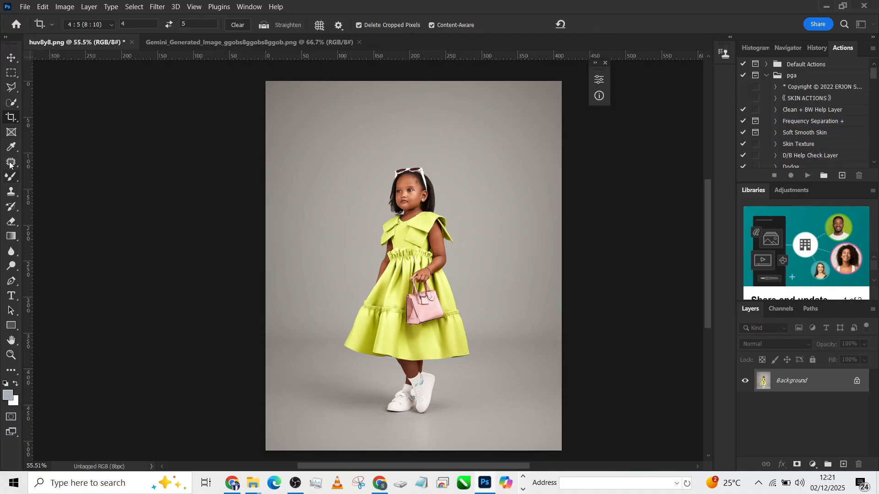
- Copy the girl to her own layer via Select Subject, with a Background copy on top
{"action": "left_click", "coordinate": [10, 162]}
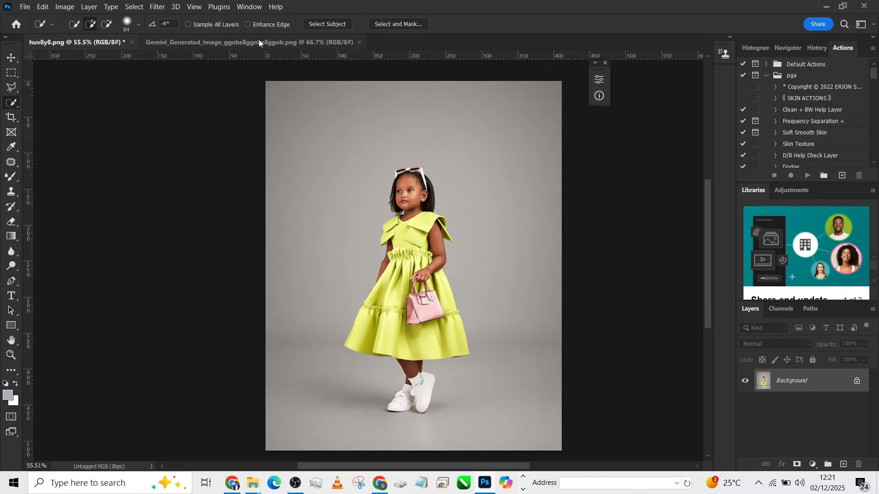
{"action": "left_click", "coordinate": [327, 24]}
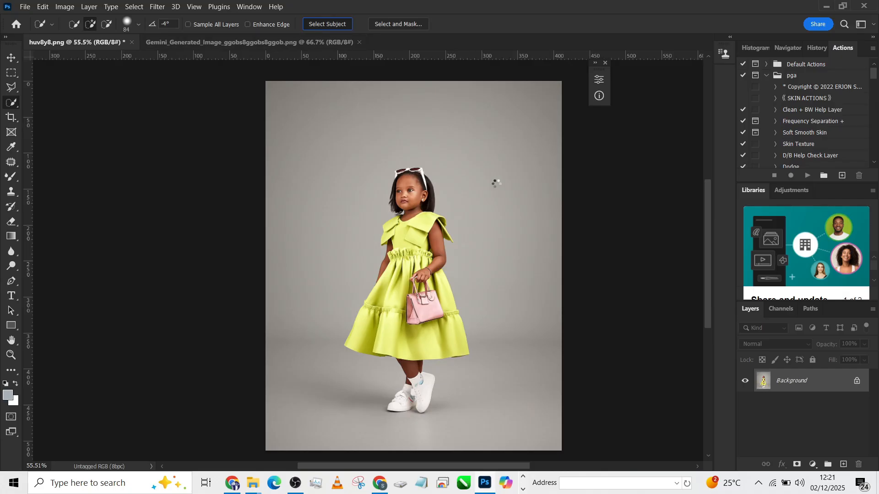
{"action": "left_click", "coordinate": [326, 24]}
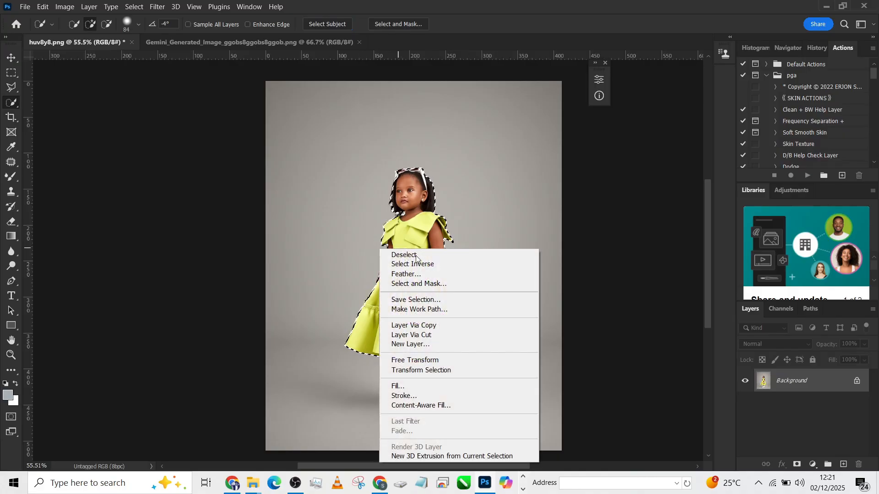
{"action": "left_click", "coordinate": [412, 265]}
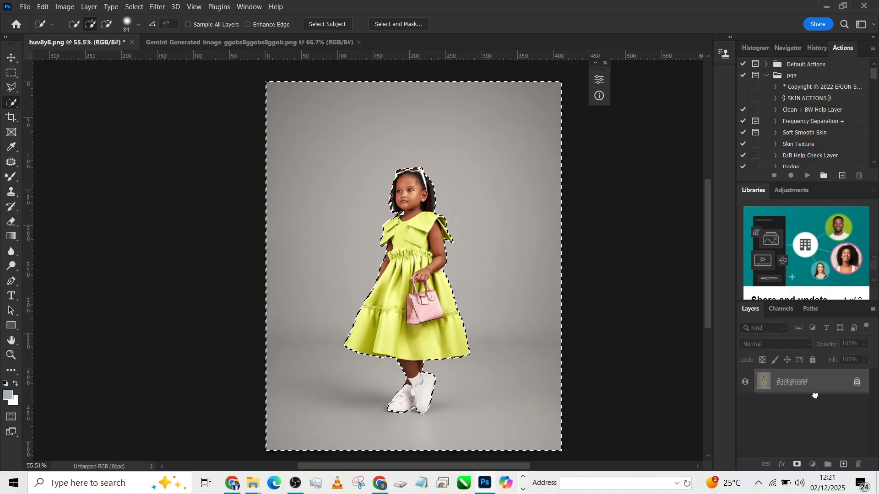
{"action": "right_click", "coordinate": [435, 297]}
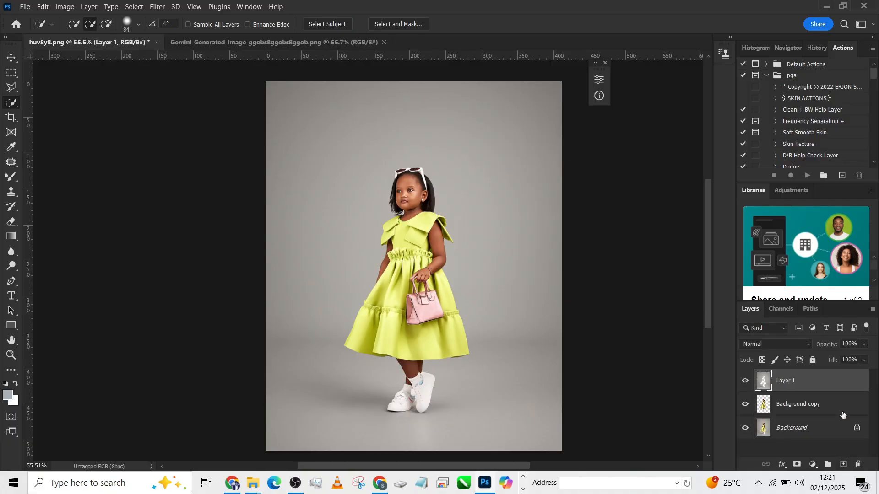
{"action": "left_click", "coordinate": [327, 24]}
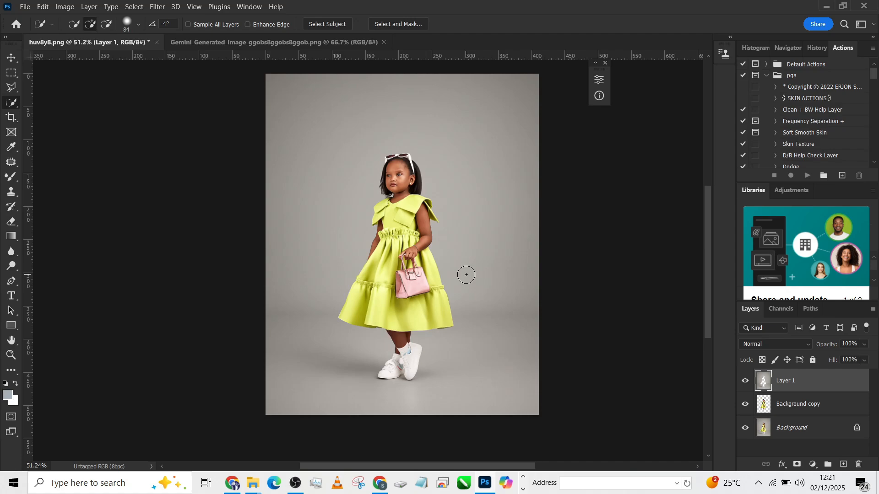
{"action": "mouse_move", "coordinate": [470, 197]}
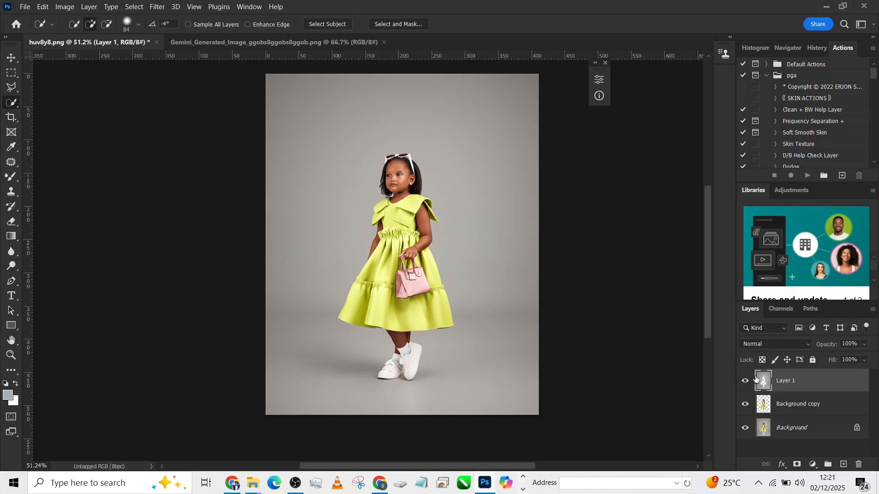
{"action": "mouse_move", "coordinate": [492, 317]}
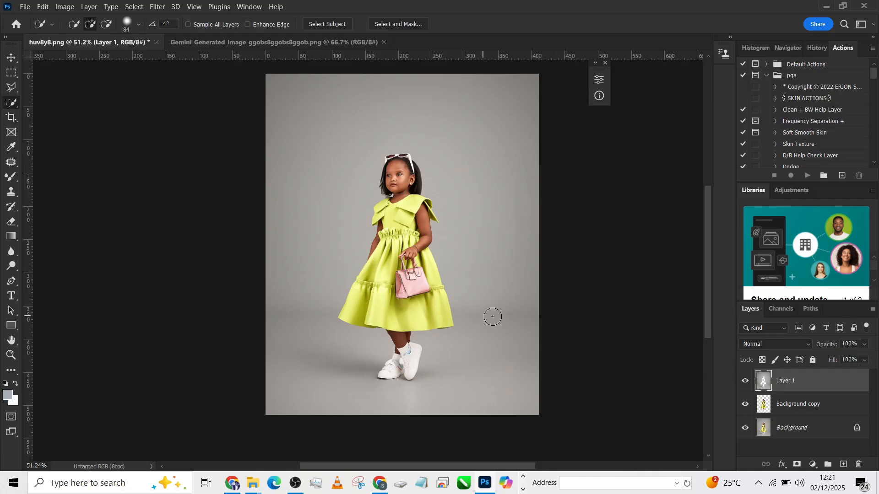
{"action": "left_click", "coordinate": [326, 24]}
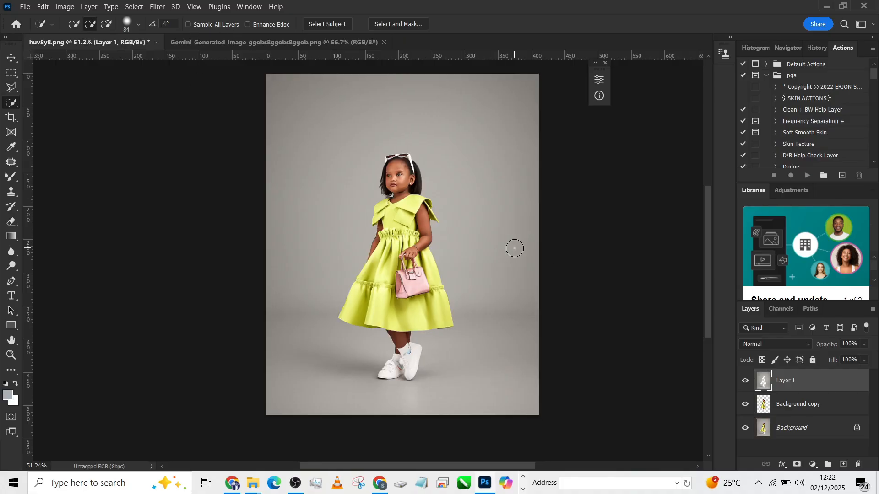
{"action": "mouse_move", "coordinate": [573, 248]}
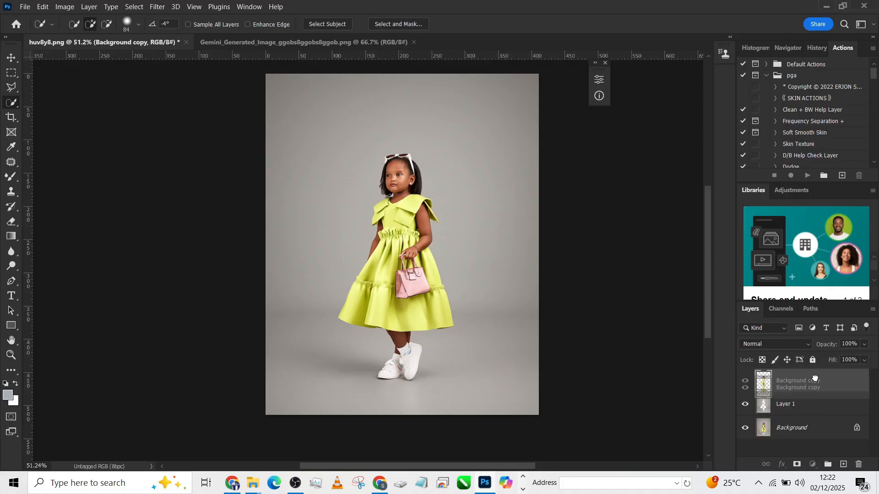
{"action": "left_click", "coordinate": [785, 404]}
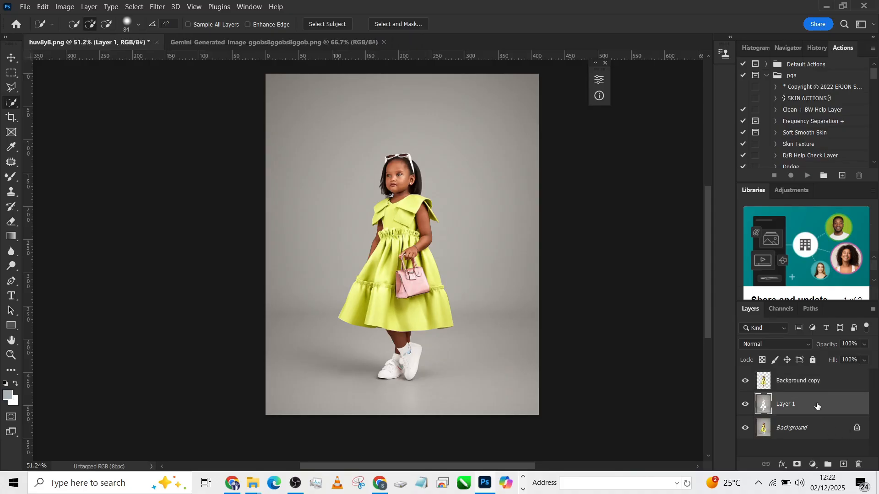
- Unlock the Gemini background layer and crop it to 4:5, widening the frame past the edges
{"action": "left_click", "coordinate": [280, 42]}
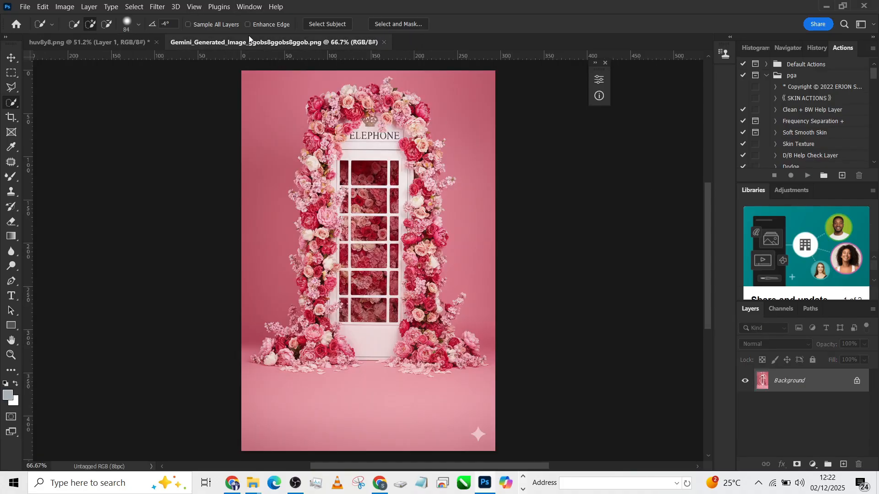
{"action": "double_click", "coordinate": [788, 380]}
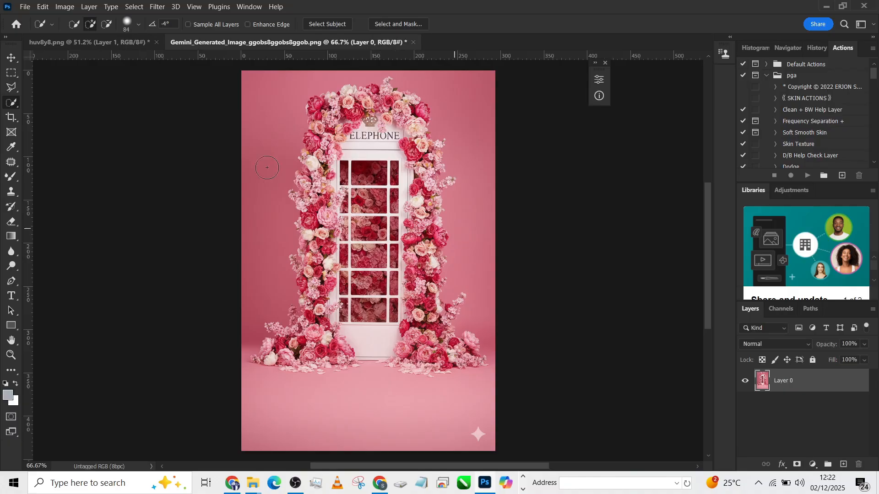
{"action": "left_click", "coordinate": [11, 117]}
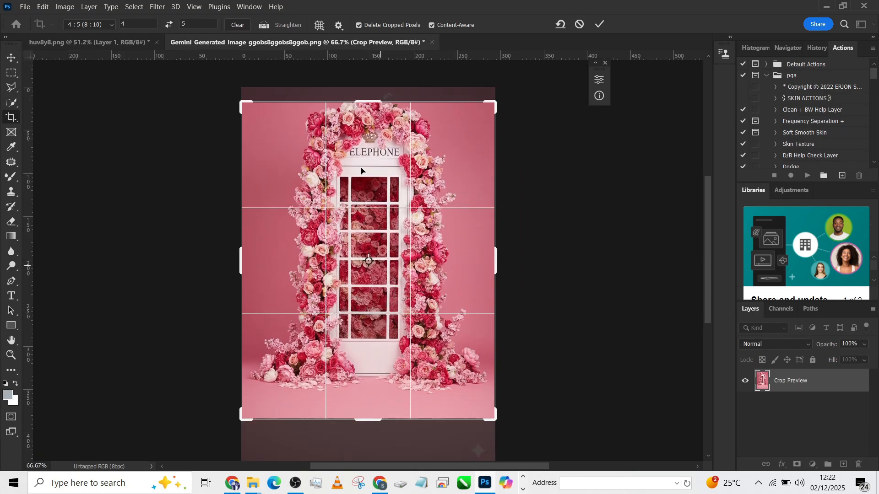
{"action": "left_click_drag", "start_coordinate": [368, 104], "coordinate": [368, 76]}
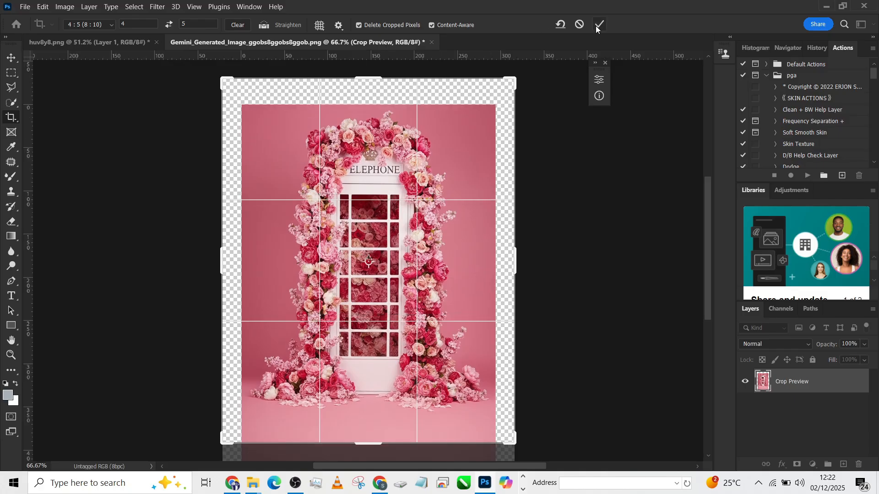
{"action": "left_click", "coordinate": [599, 25]}
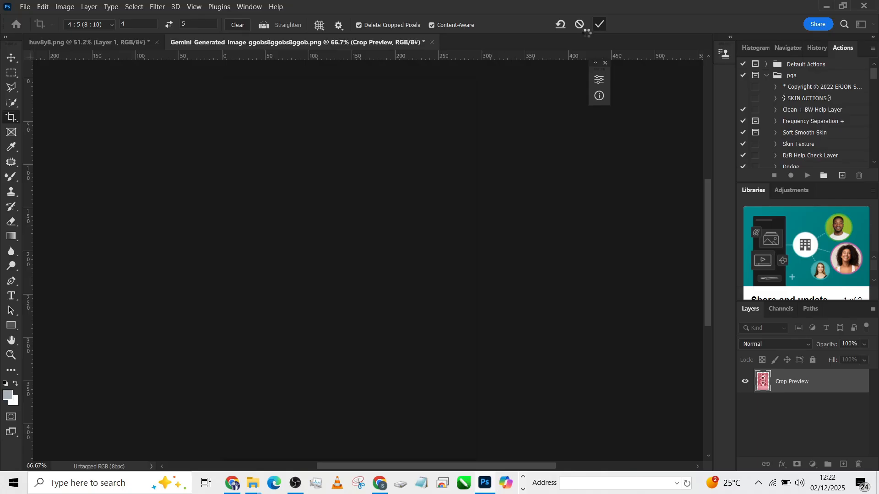
{"action": "left_click", "coordinate": [599, 24]}
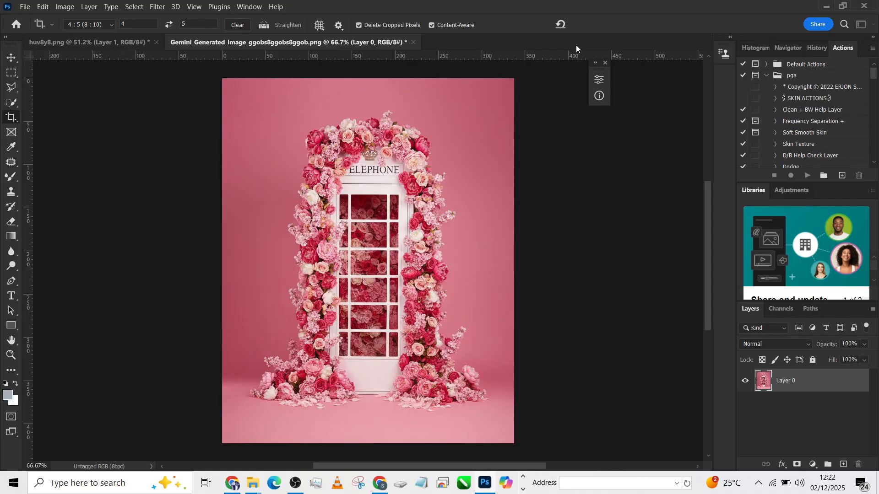
{"action": "left_click", "coordinate": [11, 57]}
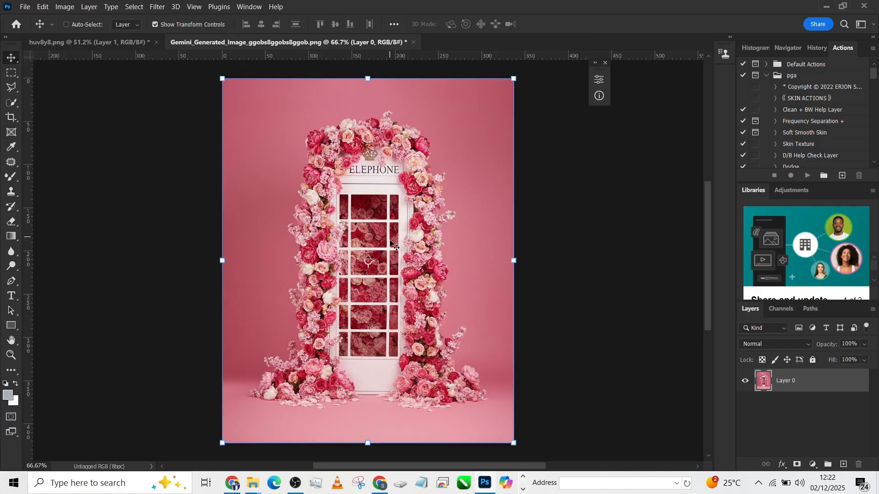
- Bring the floral layer into huv6y8 and scale it to about 150% to fill the canvas
{"action": "left_click", "coordinate": [87, 42]}
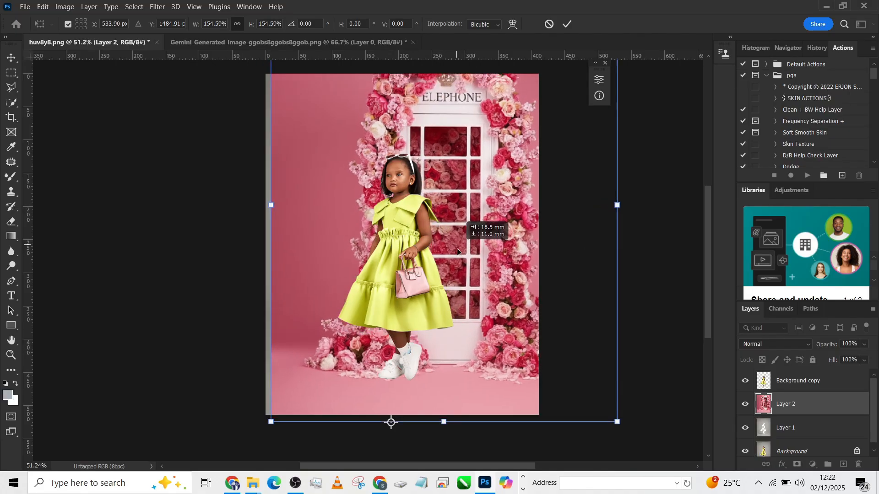
{"action": "left_click_drag", "start_coordinate": [444, 246], "coordinate": [444, 240]}
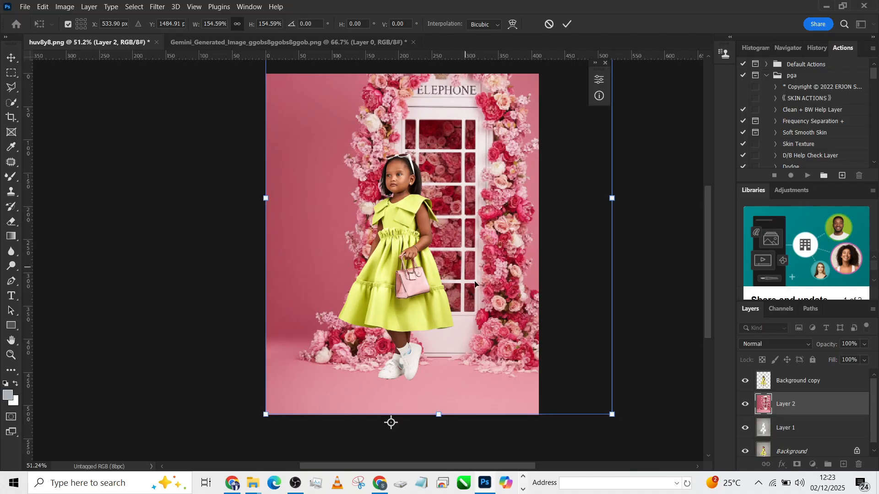
{"action": "left_click", "coordinate": [567, 23]}
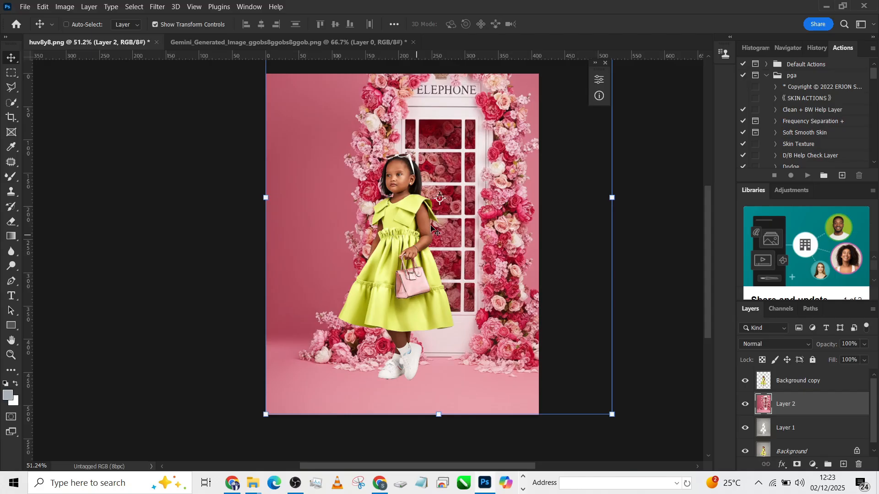
{"action": "key", "text": "ctrl+t"}
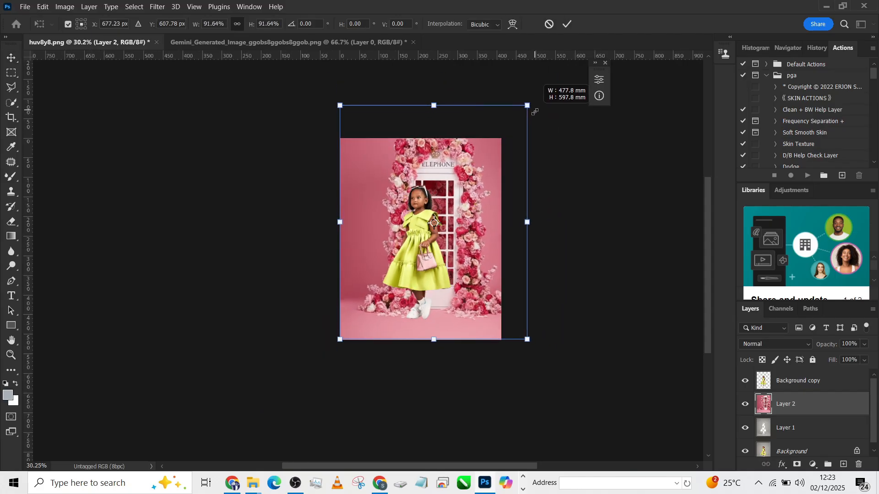
{"action": "left_click", "coordinate": [566, 23]}
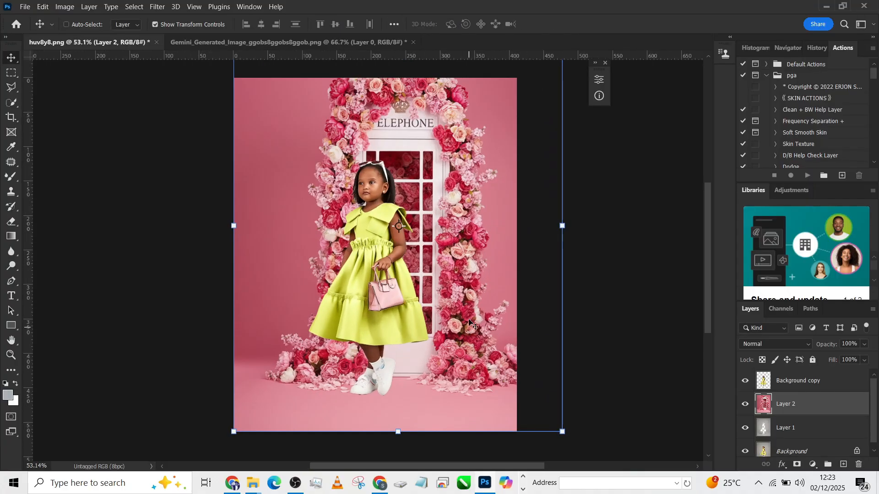
- Commit the background scaling and add a neutral grey #757576 solid colour fill layer
{"action": "left_click", "coordinate": [775, 344]}
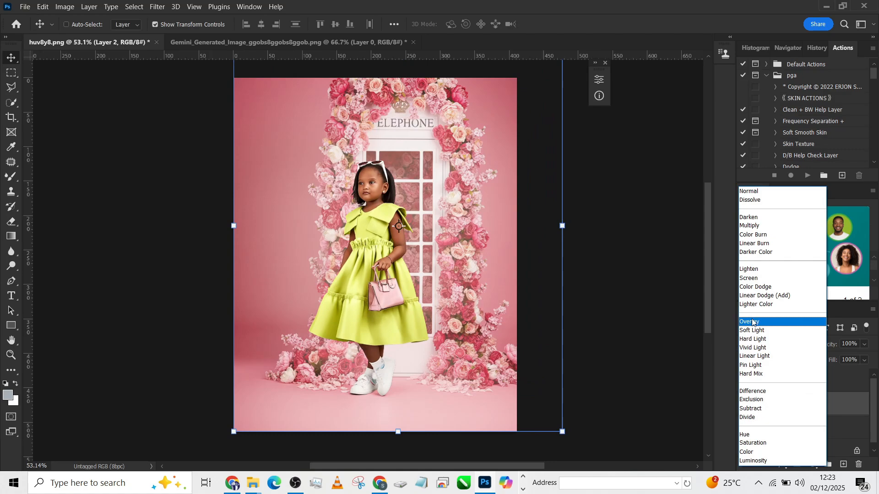
{"action": "left_click", "coordinate": [749, 321]}
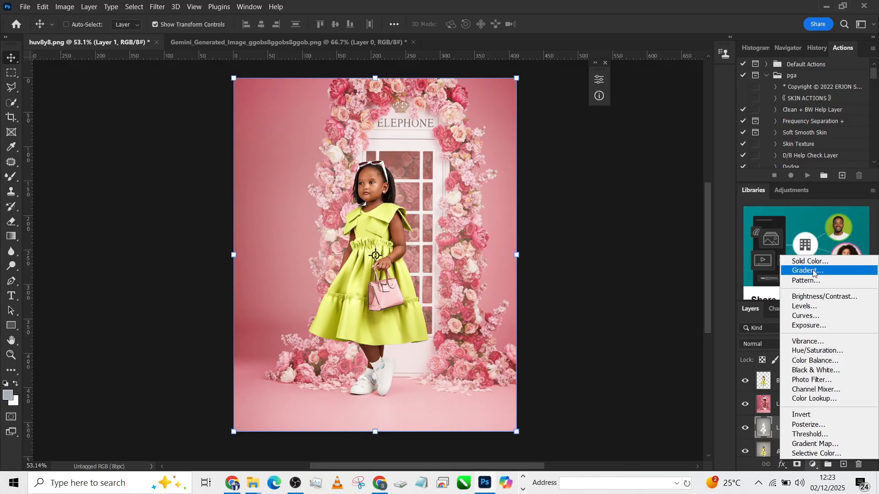
{"action": "left_click", "coordinate": [808, 261]}
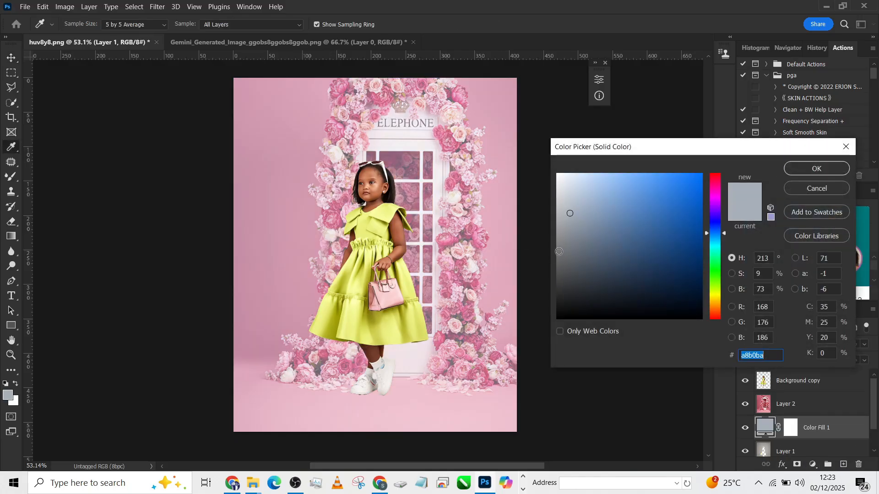
{"action": "left_click", "coordinate": [699, 209]}
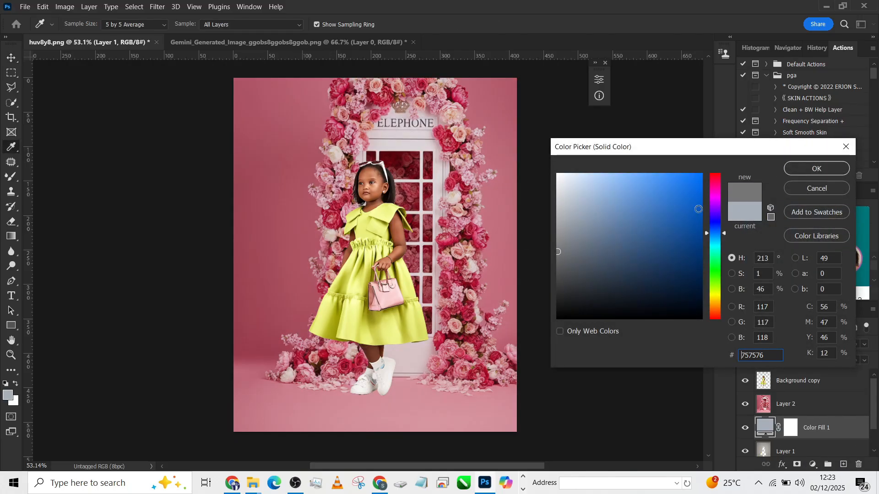
{"action": "left_click", "coordinate": [815, 168]}
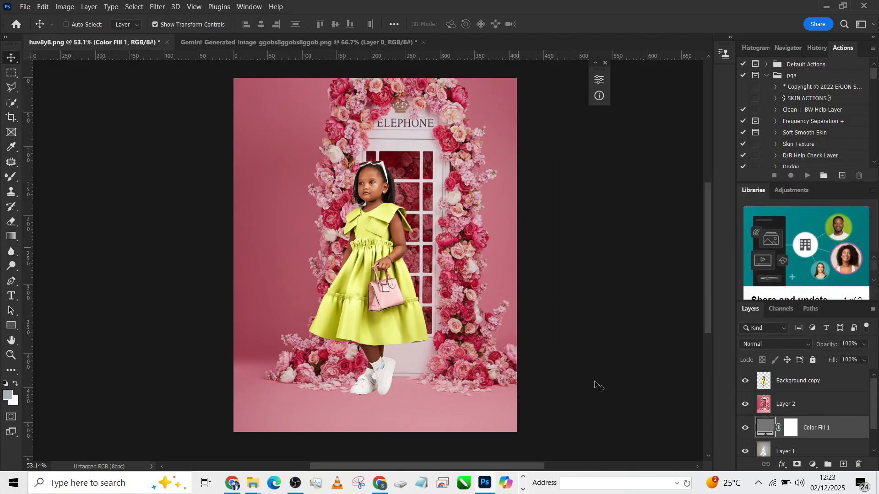
{"action": "mouse_move", "coordinate": [771, 346]}
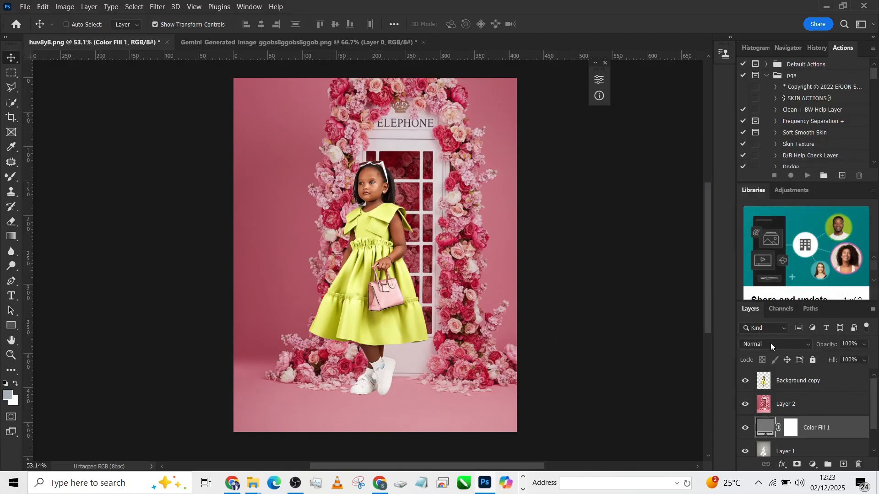
- Set the grey fill's blend mode to Multiply at 60% opacity
{"action": "left_click", "coordinate": [779, 343]}
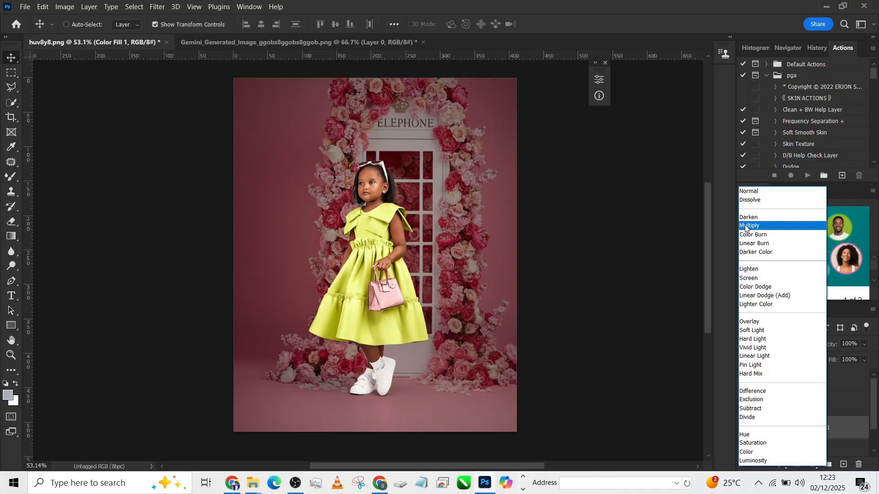
{"action": "left_click", "coordinate": [750, 225]}
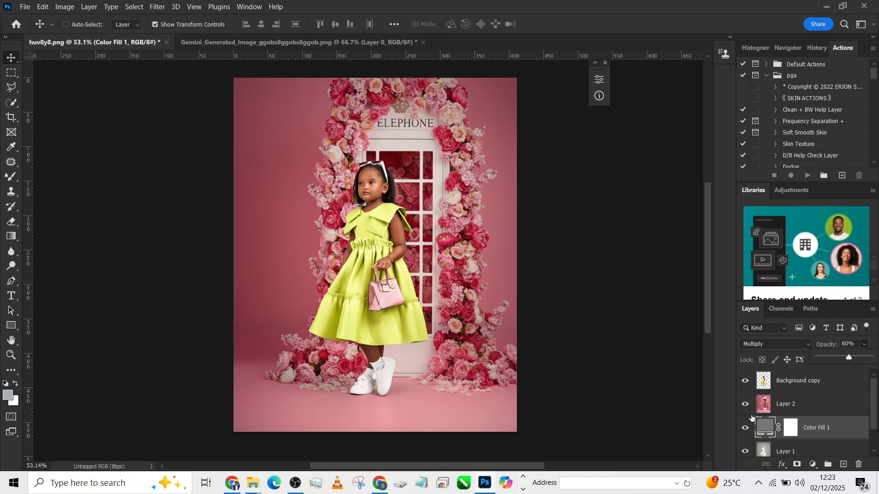
{"action": "scroll", "scroll_direction": "down", "scroll_amount": 3}
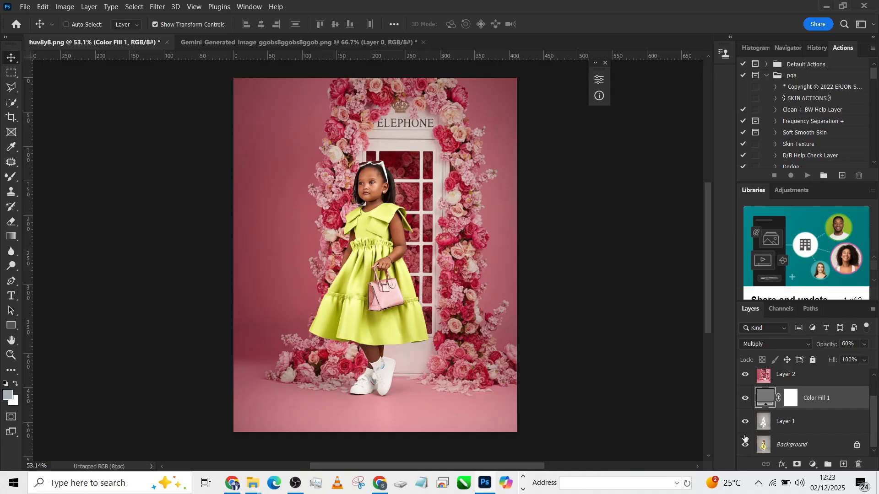
{"action": "left_click", "coordinate": [744, 444]}
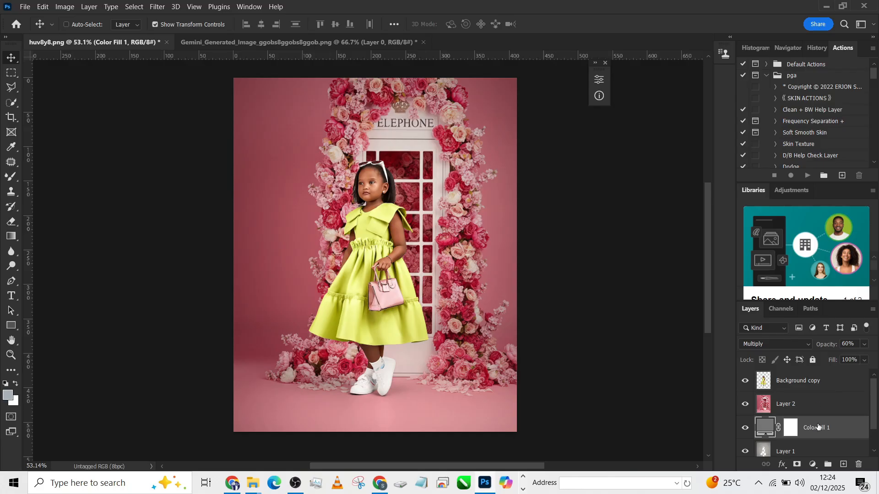
- Add a saturated orange-brown #b5680d solid colour fill layer
{"action": "left_click", "coordinate": [797, 380]}
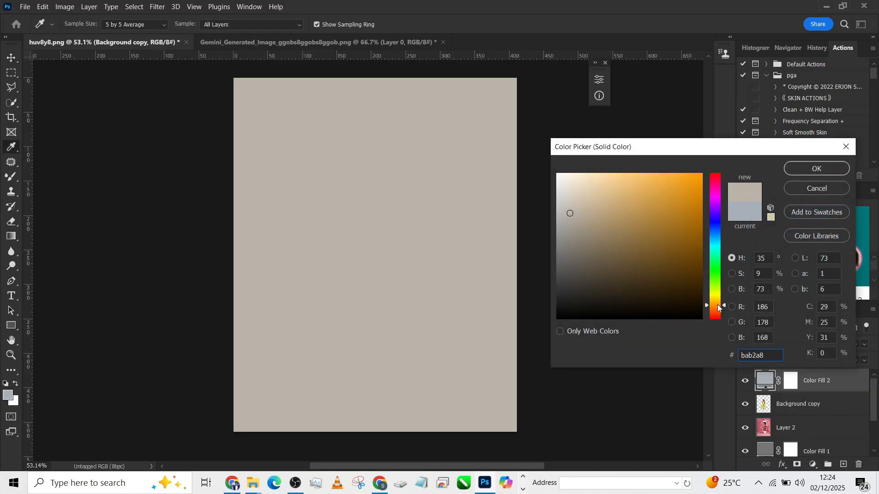
{"action": "left_click", "coordinate": [676, 220]}
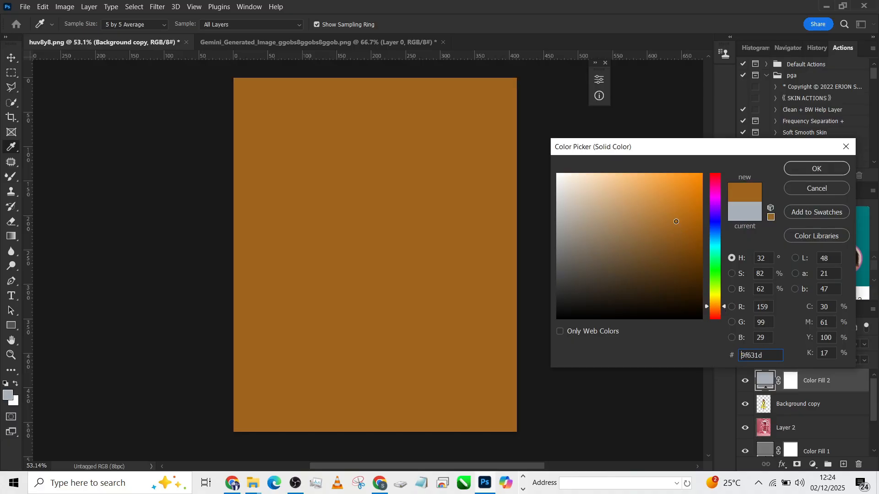
{"action": "left_click", "coordinate": [691, 216]}
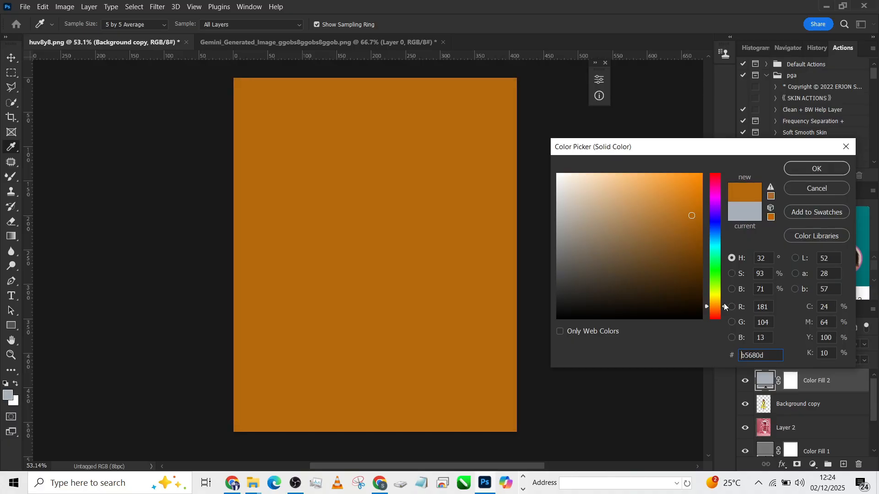
{"action": "left_click", "coordinate": [714, 308]}
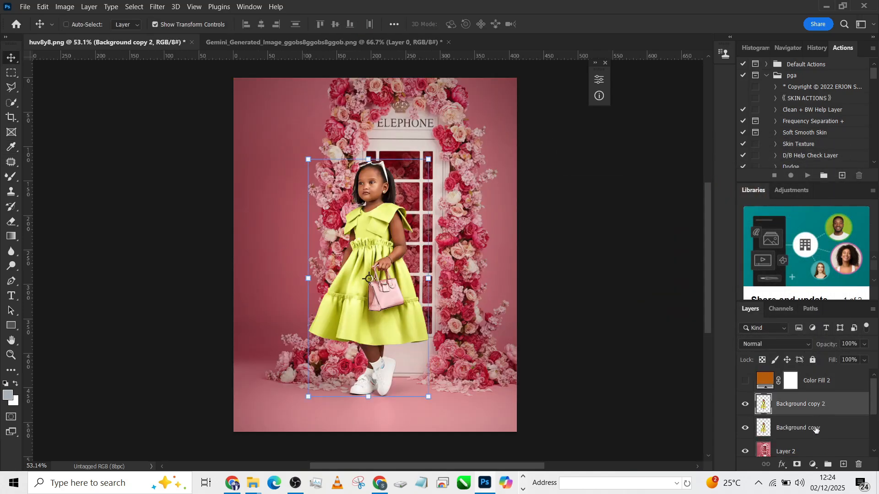
- Mask the orange fill to a Color Range skin selection, delete Background copy 2, show Color Fill 2
{"action": "left_click", "coordinate": [797, 464]}
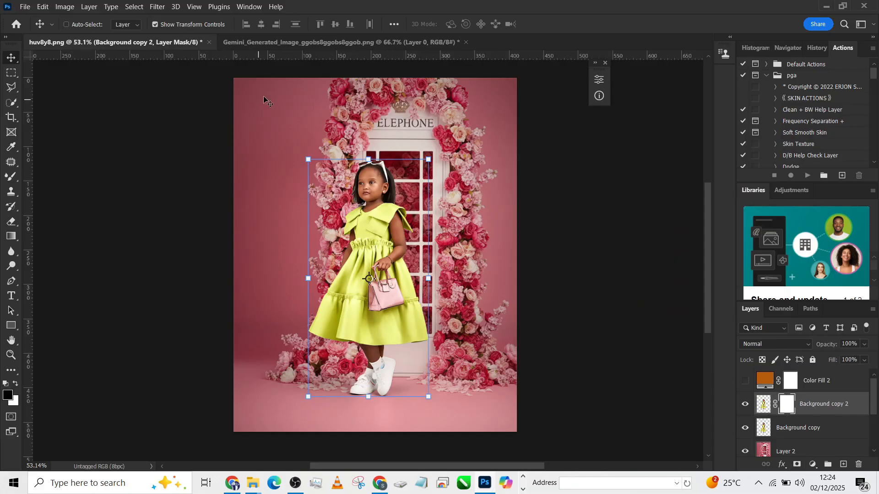
{"action": "left_click", "coordinate": [133, 6]}
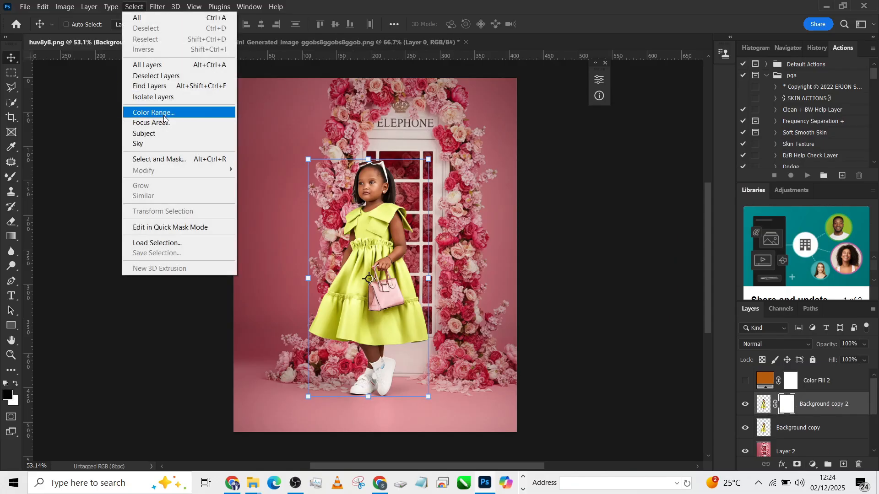
{"action": "mouse_move", "coordinate": [138, 143]}
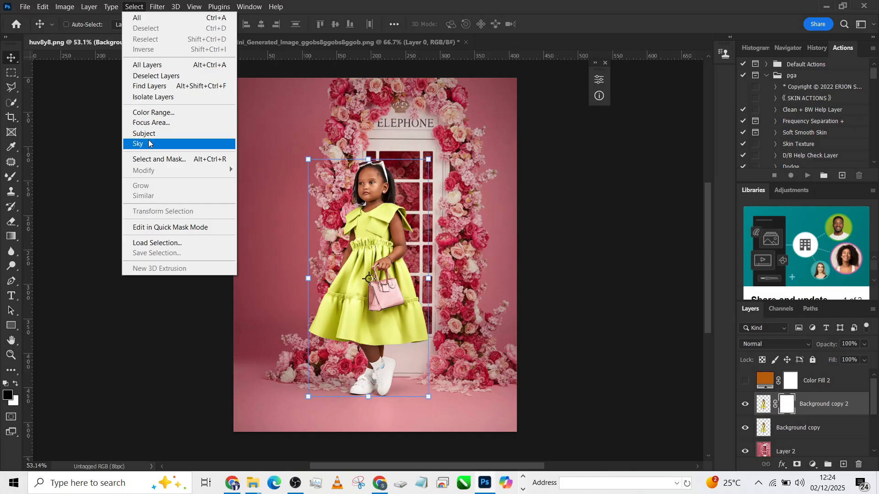
{"action": "left_click", "coordinate": [152, 112]}
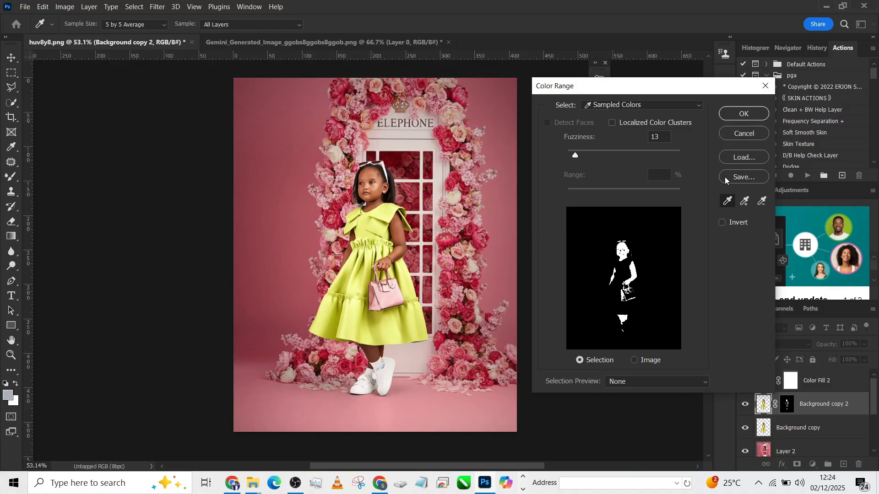
{"action": "left_click", "coordinate": [743, 113]}
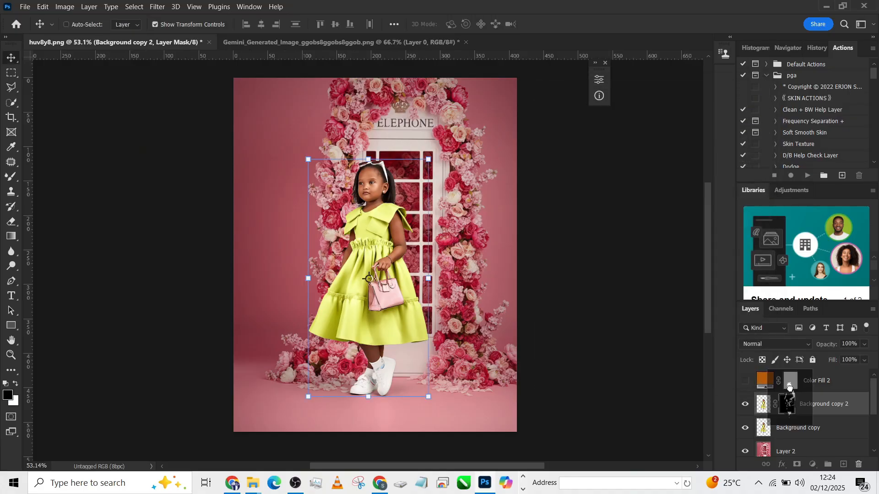
{"action": "left_click", "coordinate": [862, 464]}
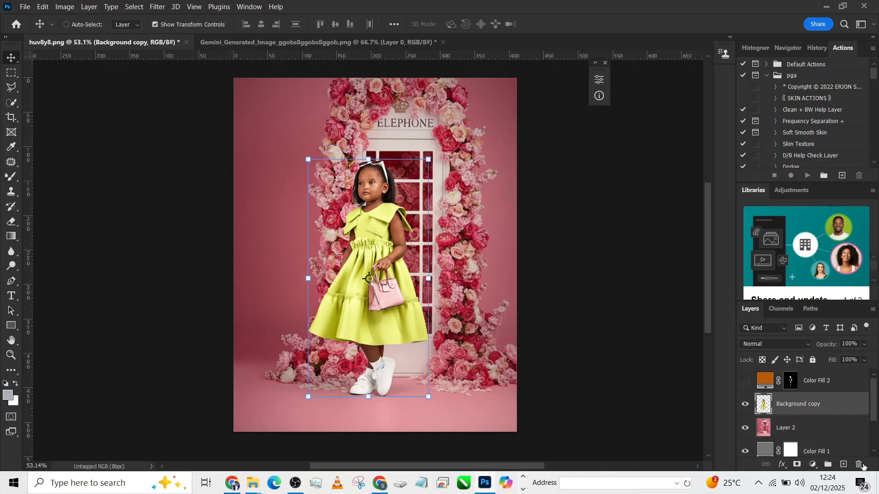
{"action": "left_click", "coordinate": [791, 380]}
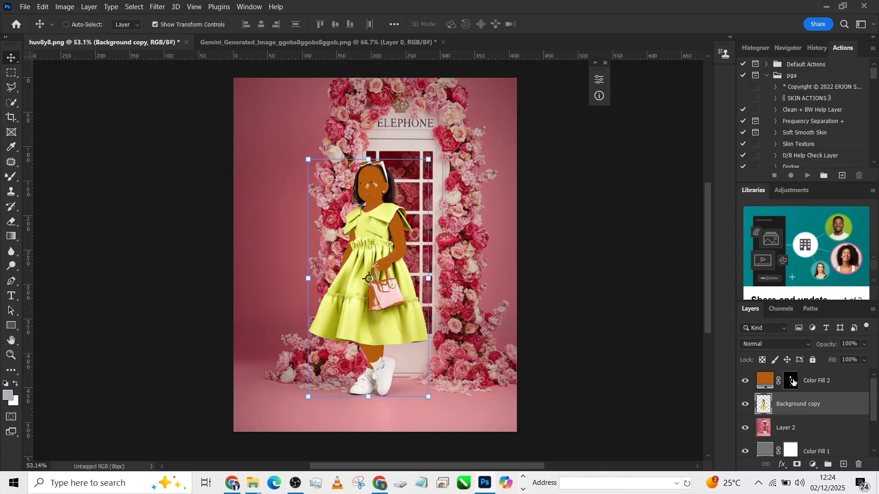
- Paint white on the Color Fill 2 mask over the missed face, arm and leg areas
{"action": "left_click", "coordinate": [791, 380]}
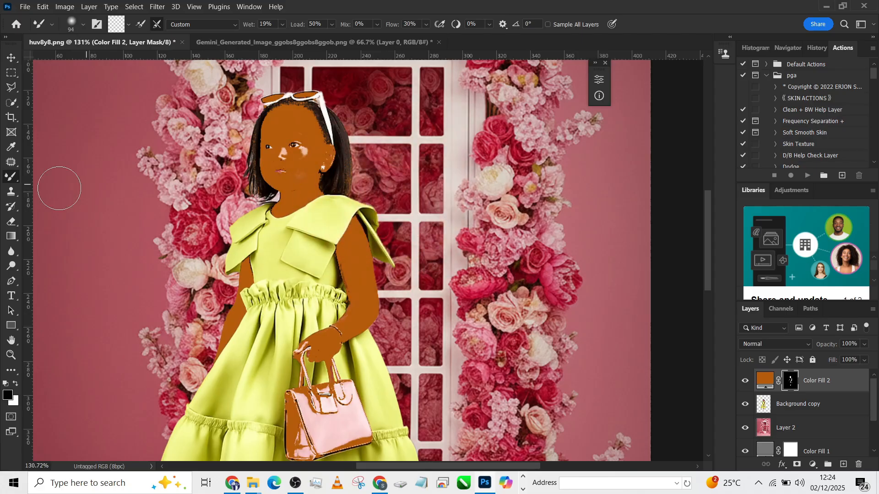
{"action": "left_click", "coordinate": [11, 177]}
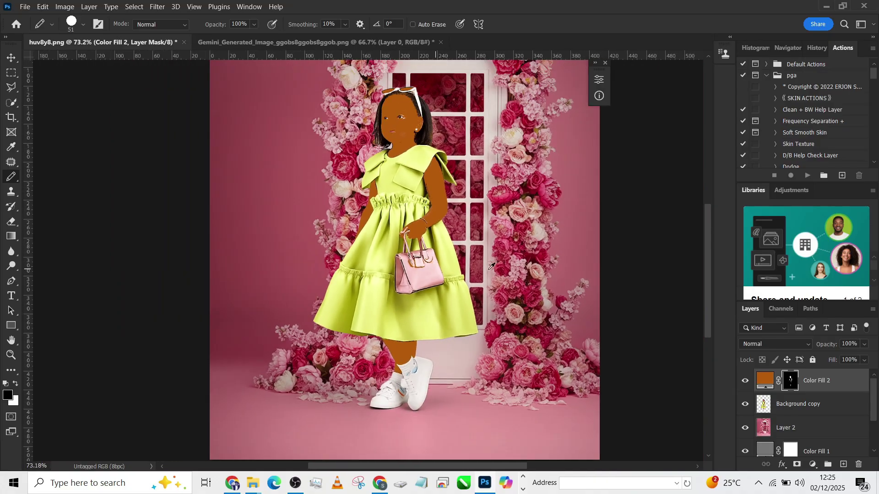
- Set the Color Fill 2 blend mode to Soft Light
{"action": "left_click", "coordinate": [775, 344]}
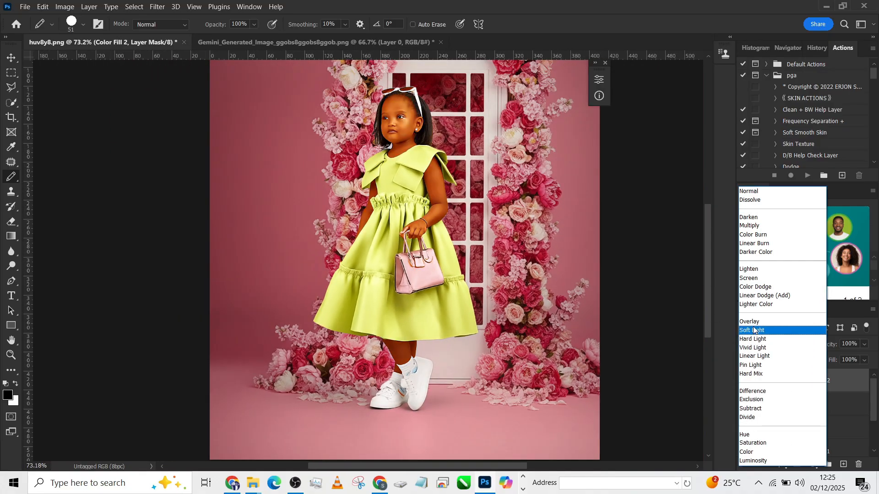
{"action": "mouse_move", "coordinate": [756, 286]}
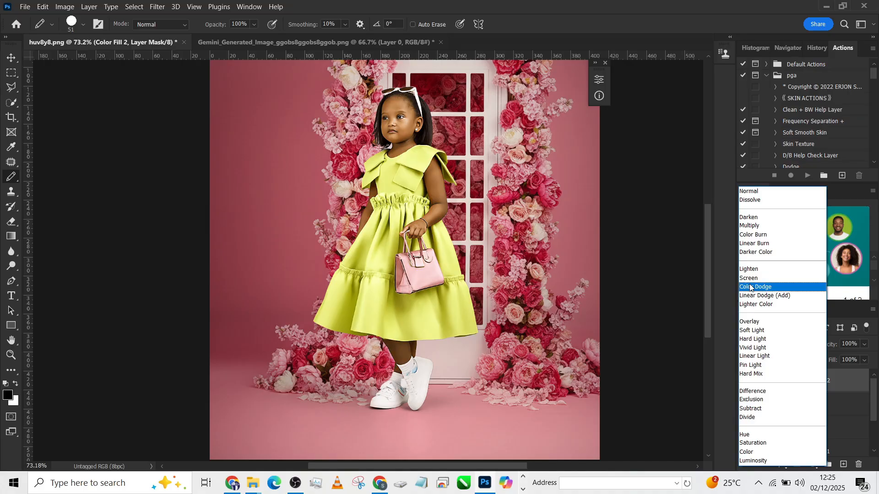
{"action": "left_click", "coordinate": [752, 330]}
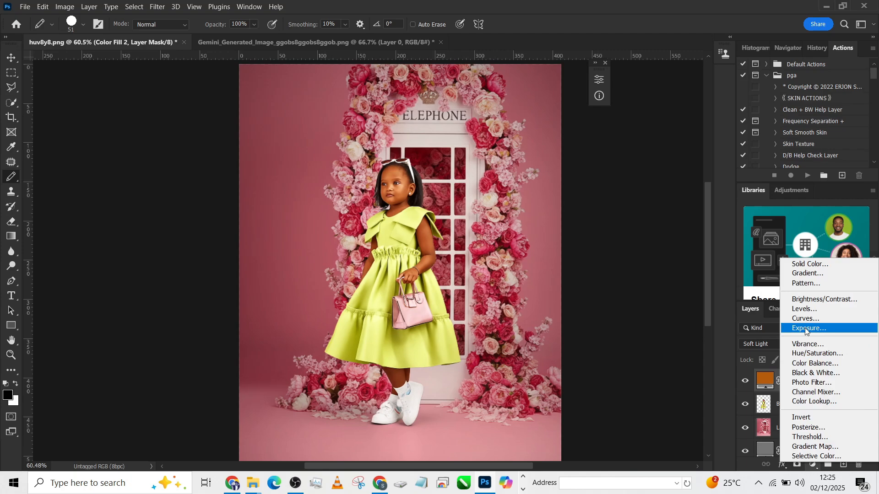
- Add a Curves adjustment layer above the orange fill carrying the girl's skin mask
{"action": "left_click", "coordinate": [805, 319]}
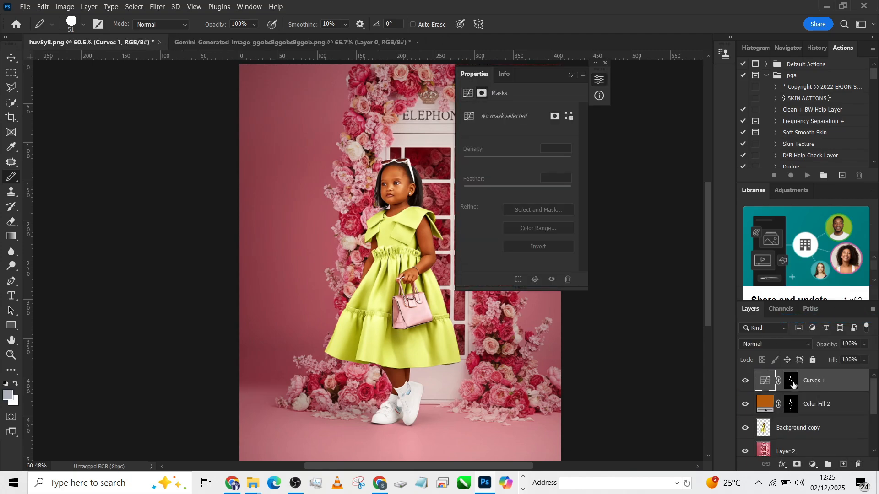
{"action": "left_click", "coordinate": [764, 380]}
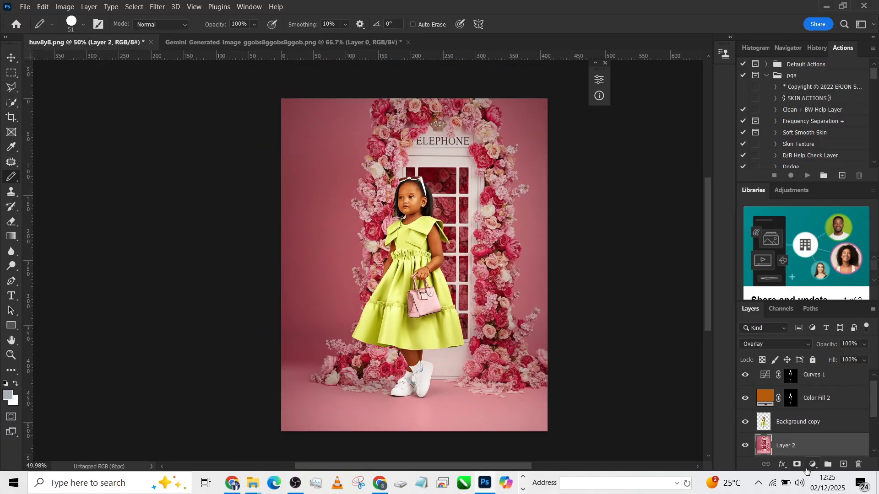
- Add a Color Lookup layer, preview Candlelight, Crisp_Warm, DropBlues, FallColors, and settle on Fuji ETERNA 250D
{"action": "left_click", "coordinate": [812, 464]}
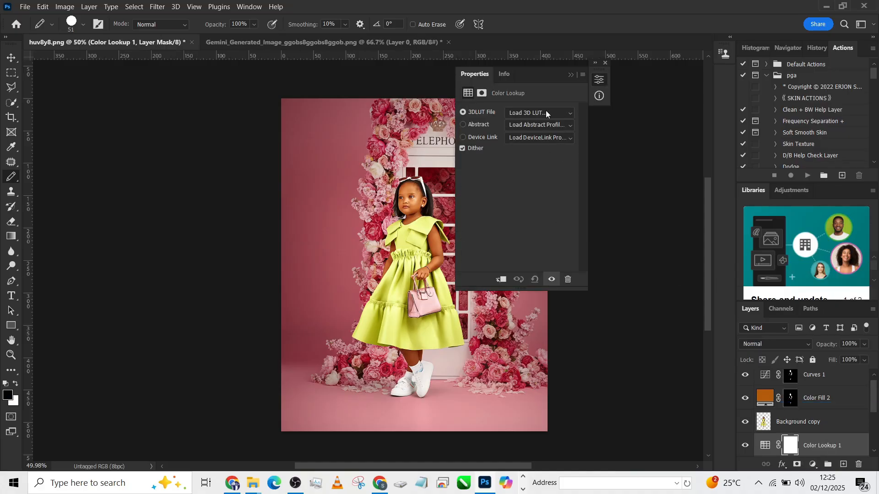
{"action": "left_click", "coordinate": [538, 112]}
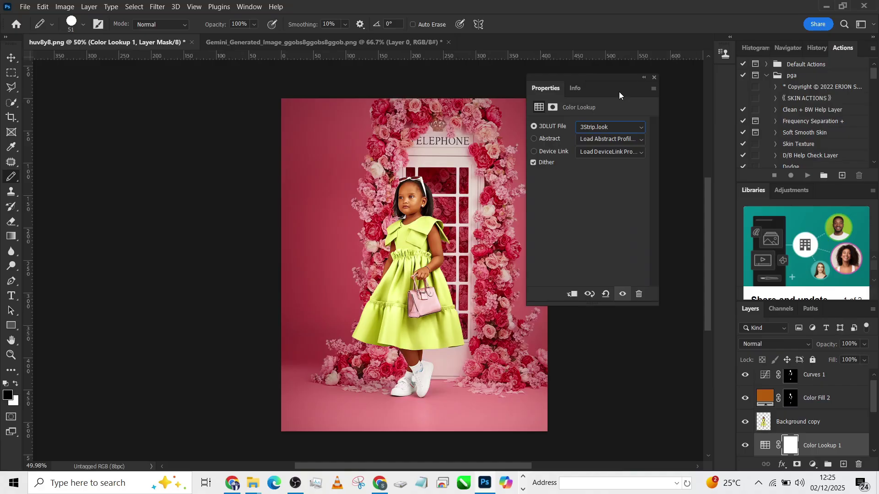
{"action": "left_click", "coordinate": [609, 126]}
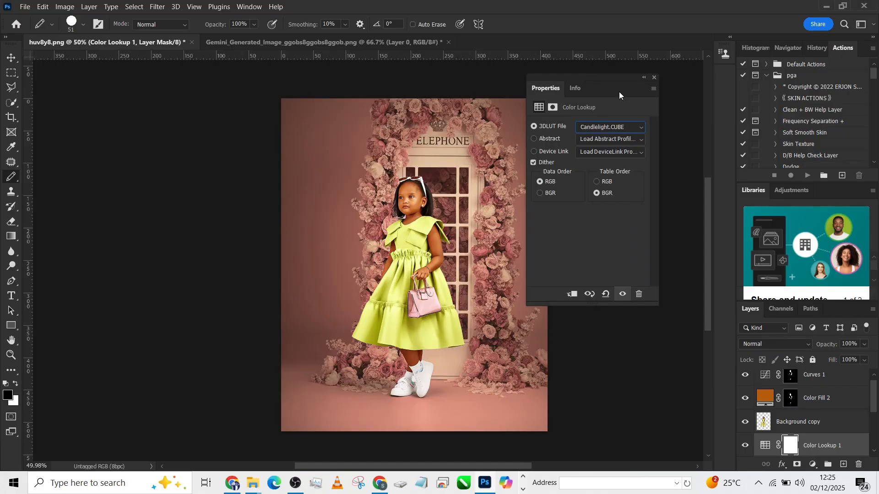
{"action": "left_click", "coordinate": [609, 127]}
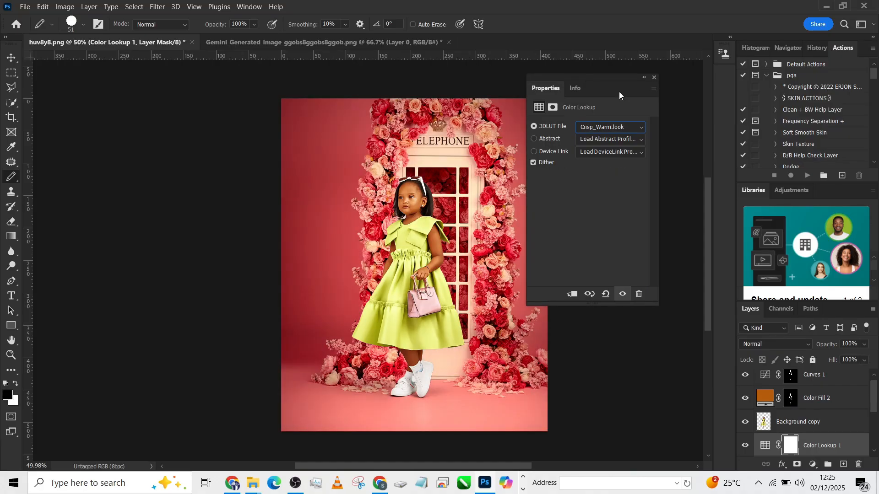
{"action": "left_click", "coordinate": [610, 127]}
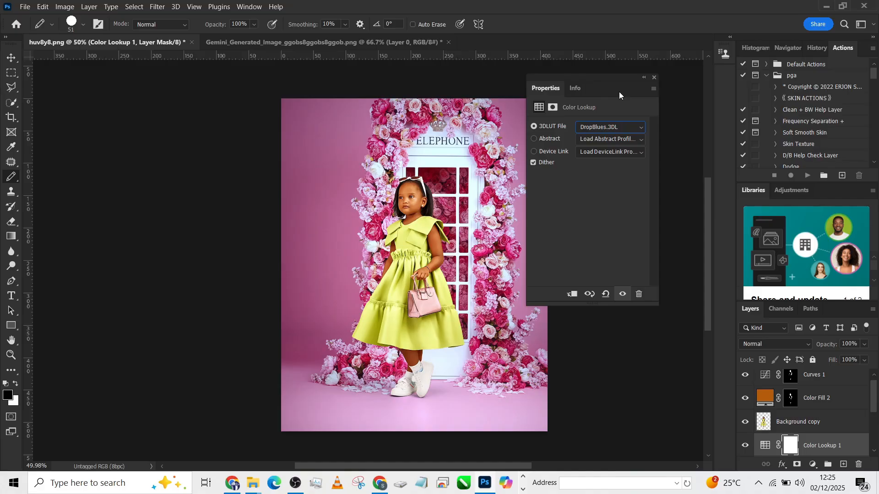
{"action": "left_click", "coordinate": [609, 127]}
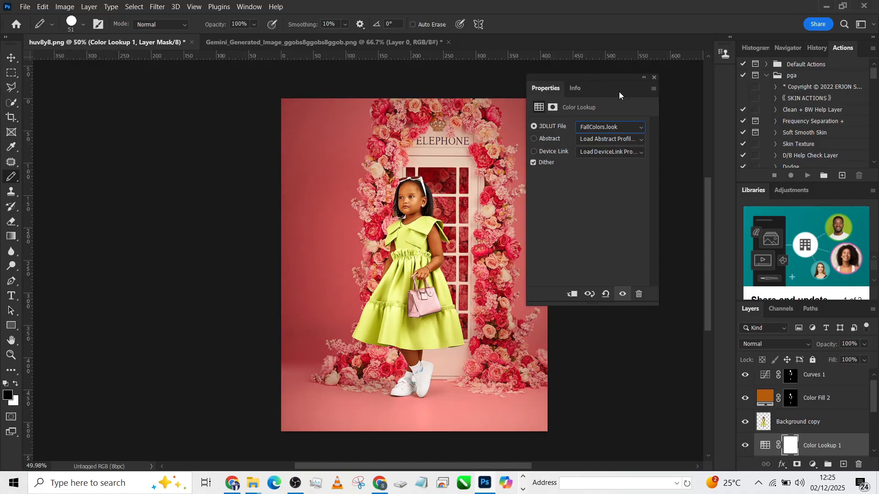
{"action": "left_click", "coordinate": [608, 127]}
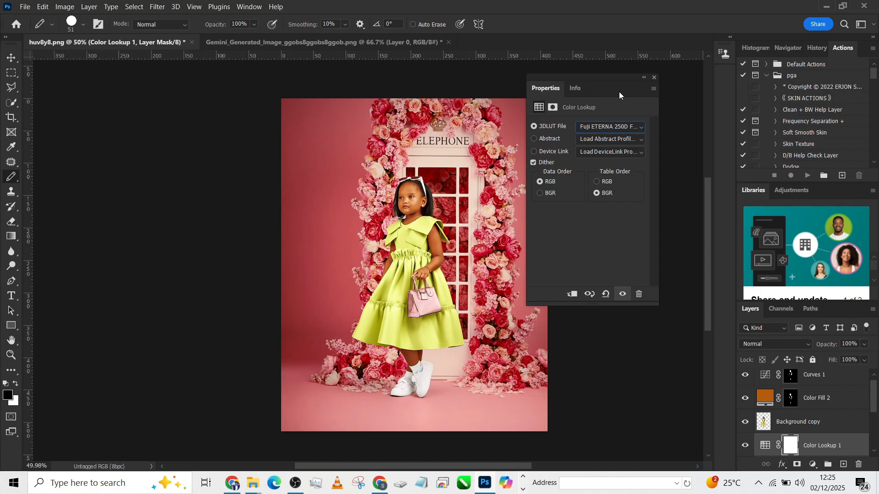
{"action": "mouse_move", "coordinate": [641, 95]}
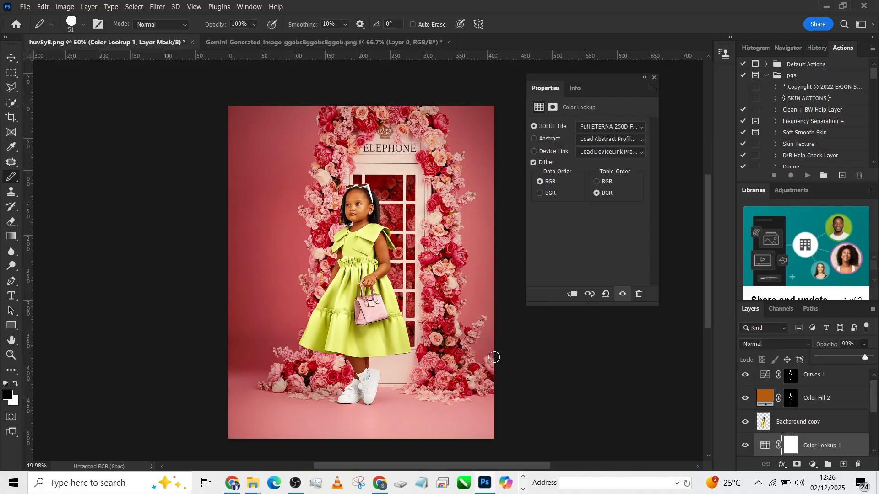
{"action": "mouse_move", "coordinate": [464, 403]}
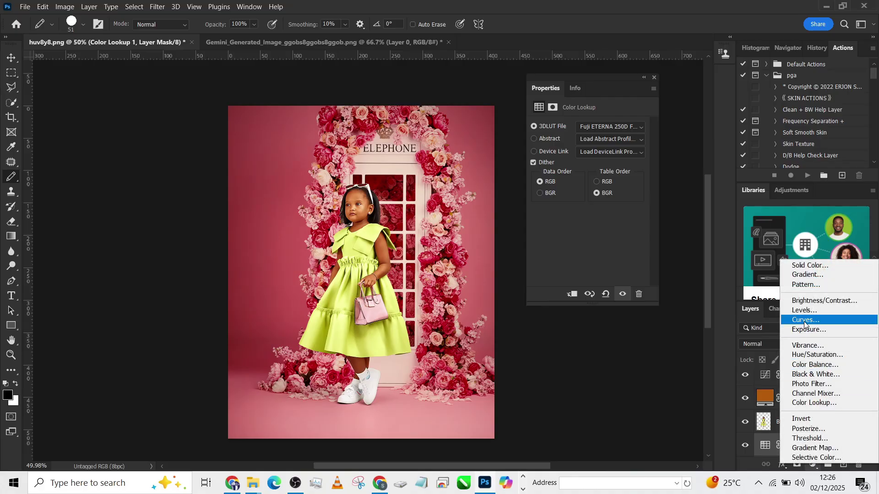
- Add a Curves layer lifting midtones (input 114, output 131), then a new Color Lookup layer
{"action": "left_click", "coordinate": [803, 320]}
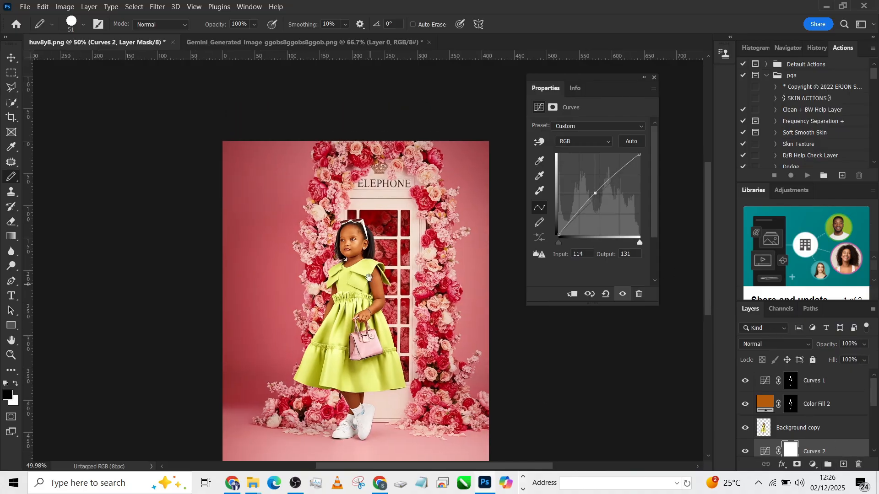
{"action": "left_click", "coordinate": [813, 380]}
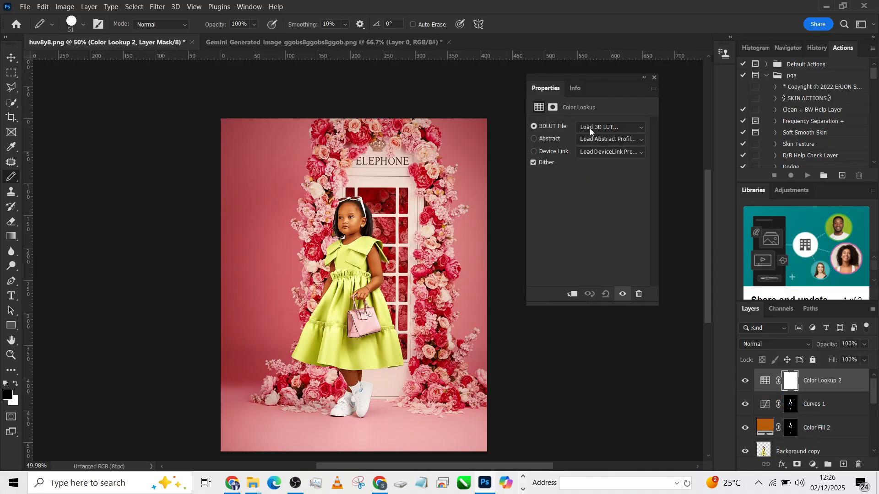
- Try the 2Strip, Bleach Bypass, Crisp_Warm and filmstock_50 3D LUT looks
{"action": "left_click", "coordinate": [609, 127]}
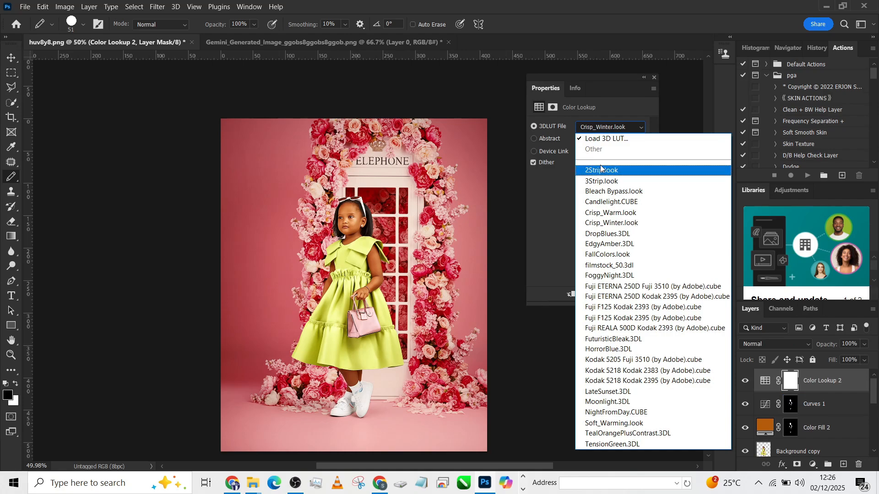
{"action": "left_click", "coordinate": [600, 170]}
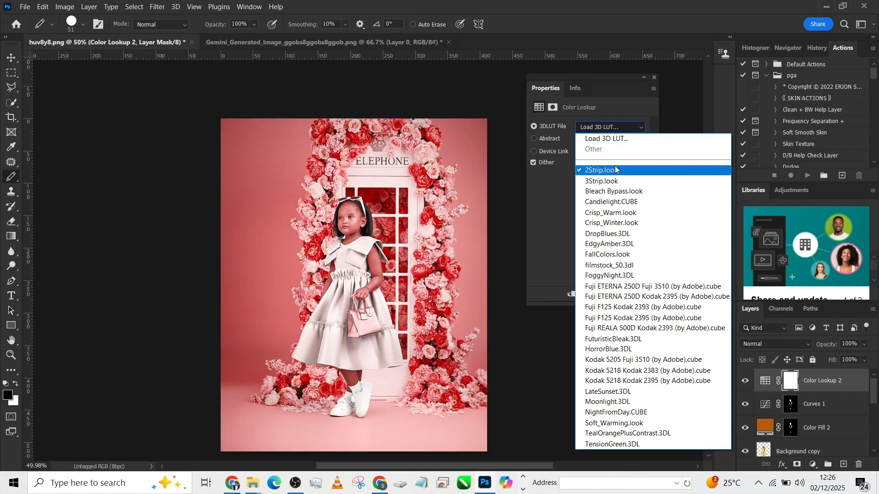
{"action": "left_click", "coordinate": [613, 191]}
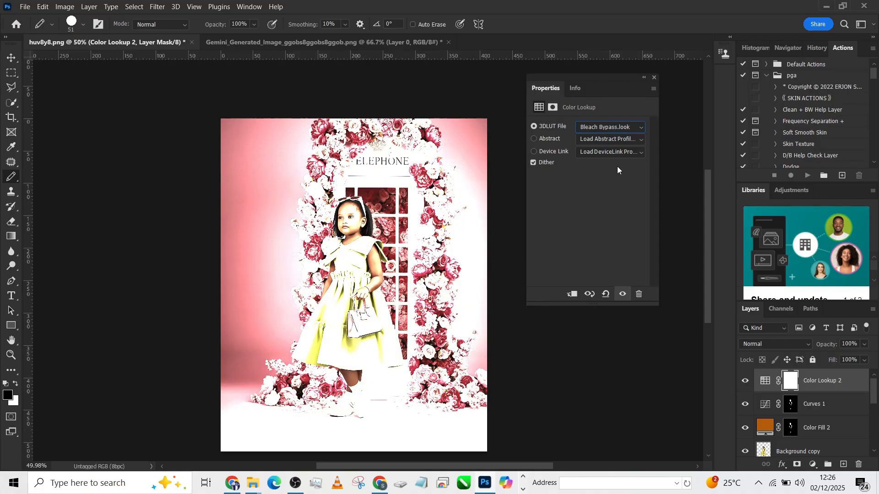
{"action": "left_click", "coordinate": [608, 127]}
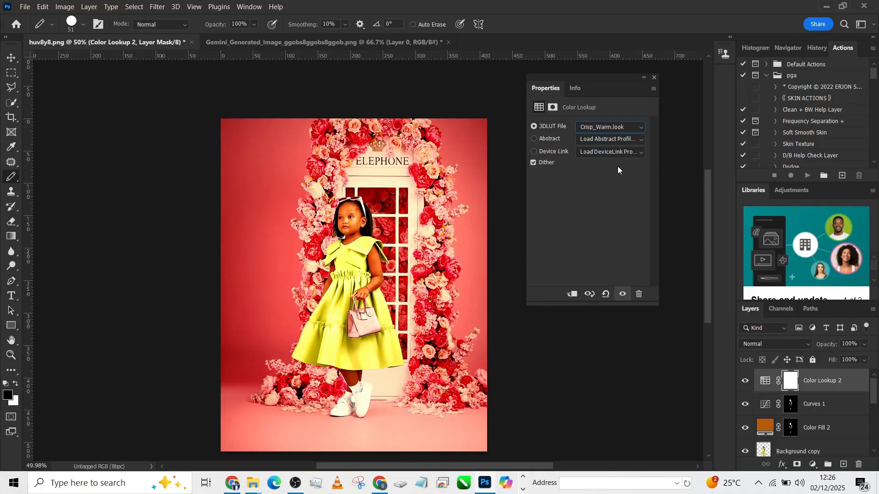
{"action": "left_click", "coordinate": [609, 127]}
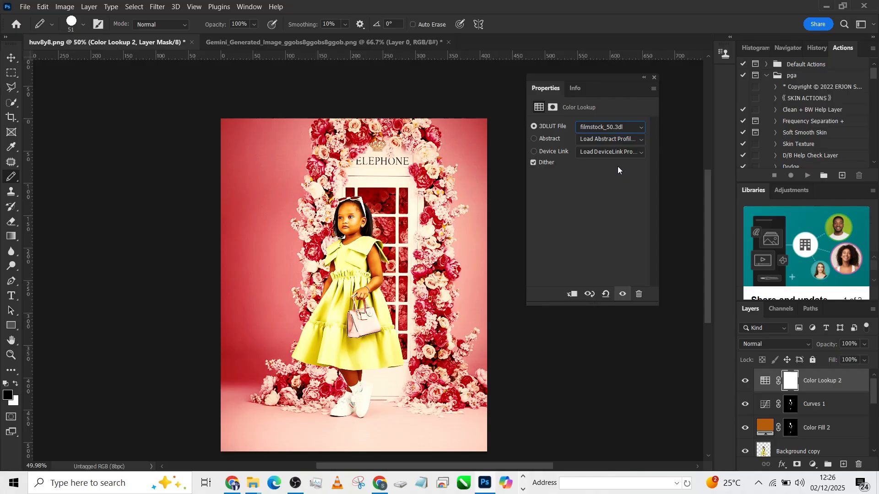
- Stamp the visible layers into Layer 3 and open it in the Camera Raw Filter
{"action": "left_click", "coordinate": [610, 126]}
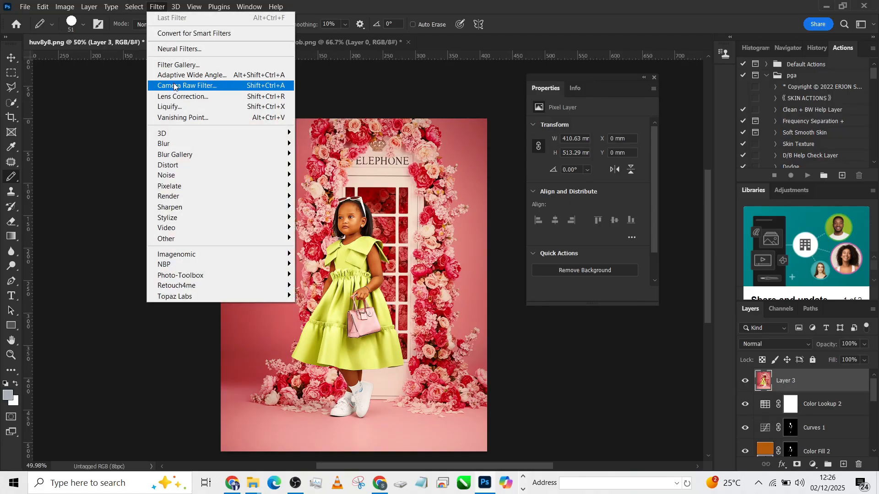
{"action": "left_click", "coordinate": [187, 85]}
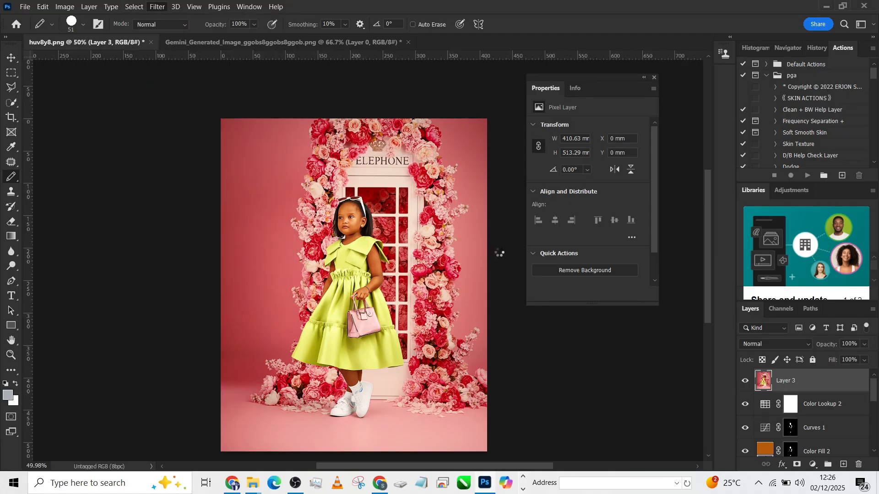
{"action": "left_click", "coordinate": [157, 6]}
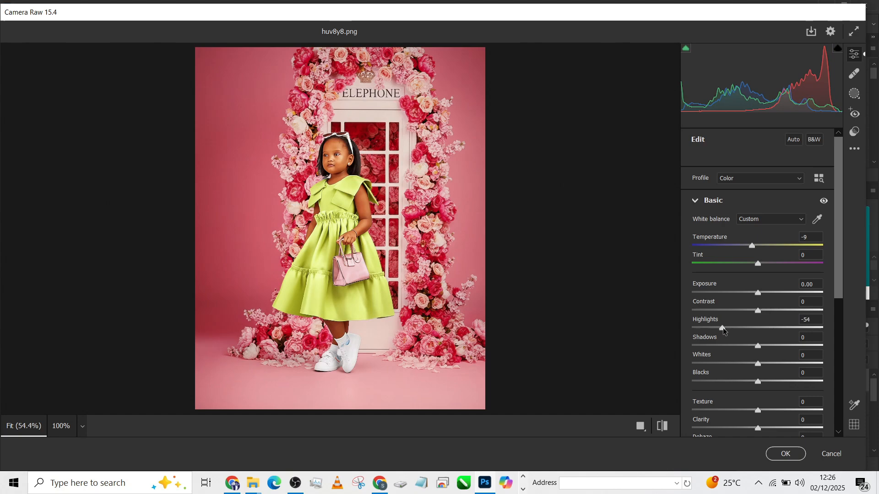
- Set Temperature -9, Highlights -51, Contrast +12, and Blue Primary Saturation +49
{"action": "scroll", "scroll_direction": "down", "scroll_amount": 3}
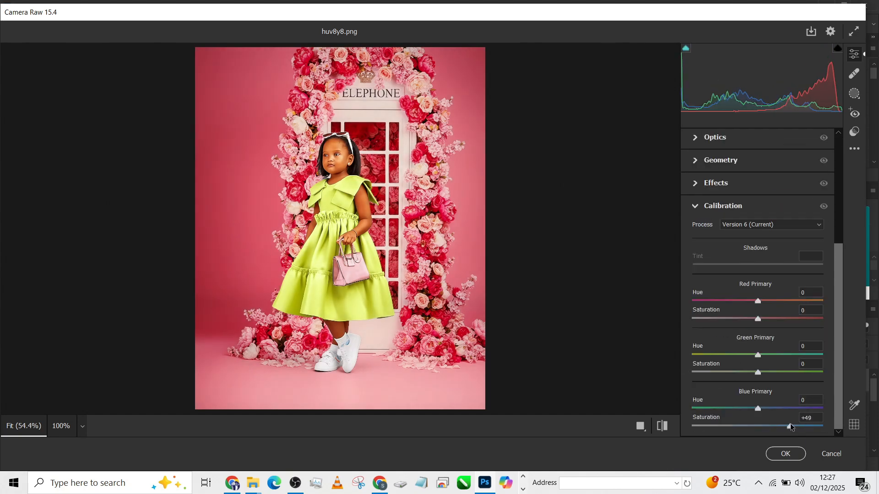
{"action": "scroll", "scroll_direction": "up", "scroll_amount": 3}
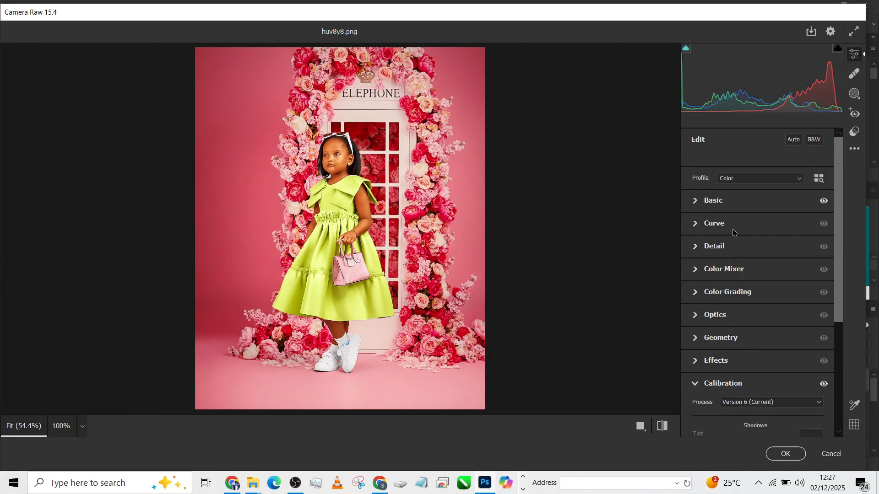
{"action": "left_click", "coordinate": [712, 201]}
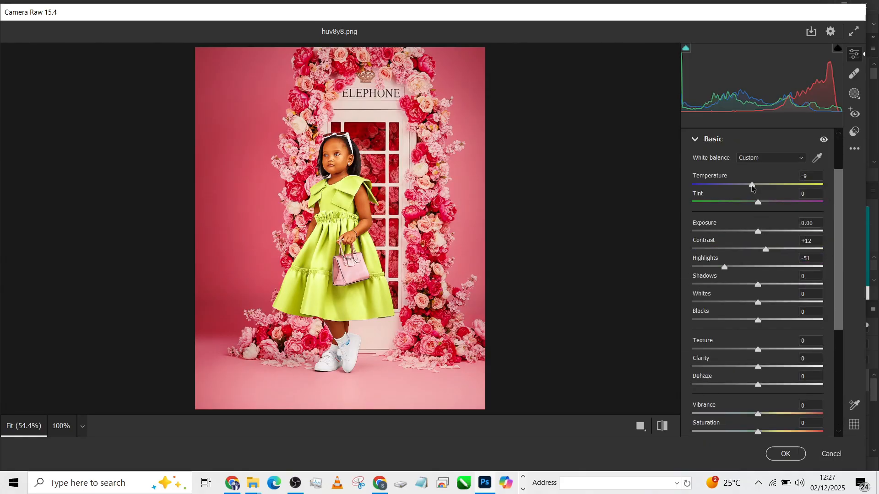
{"action": "scroll", "scroll_direction": "down", "scroll_amount": 3}
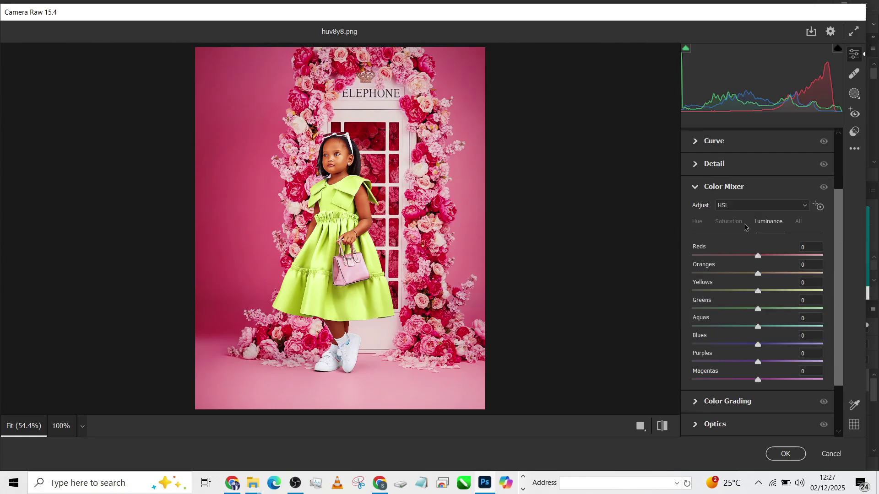
{"action": "mouse_move", "coordinate": [744, 227]}
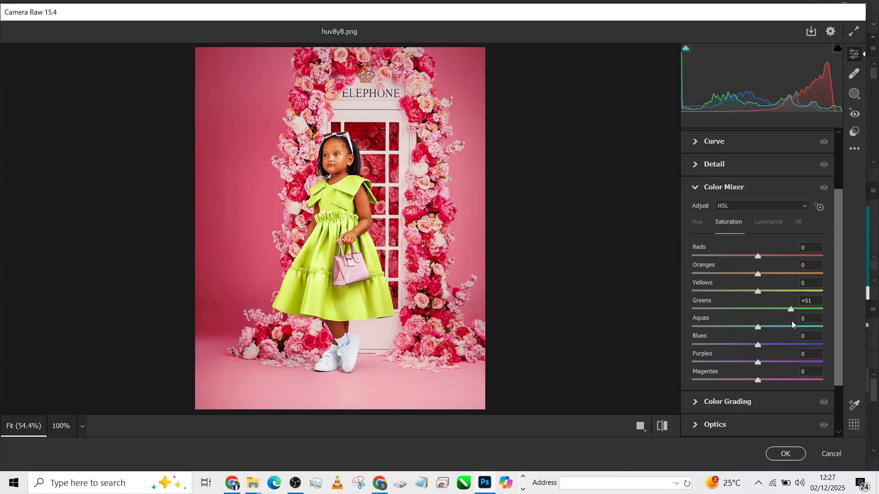
- In Color Mixer HSL Saturation, set Greens to +51 and Magentas to +28
{"action": "left_click", "coordinate": [823, 187]}
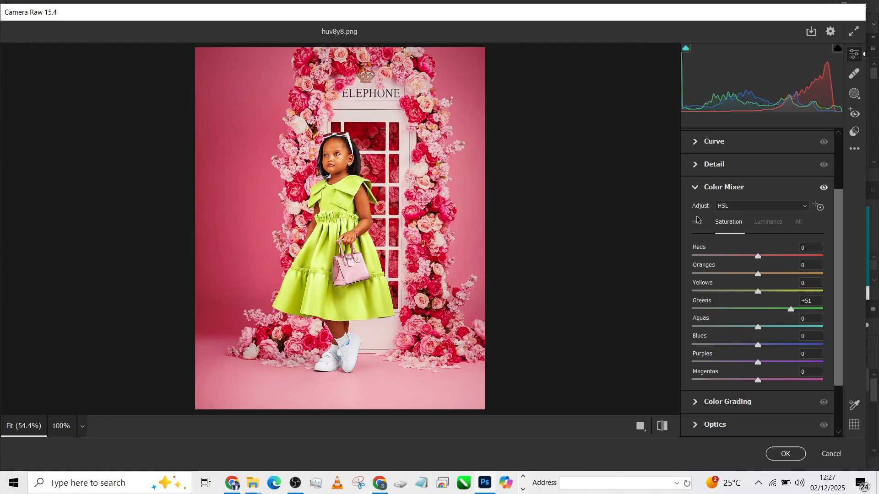
{"action": "mouse_move", "coordinate": [697, 226]}
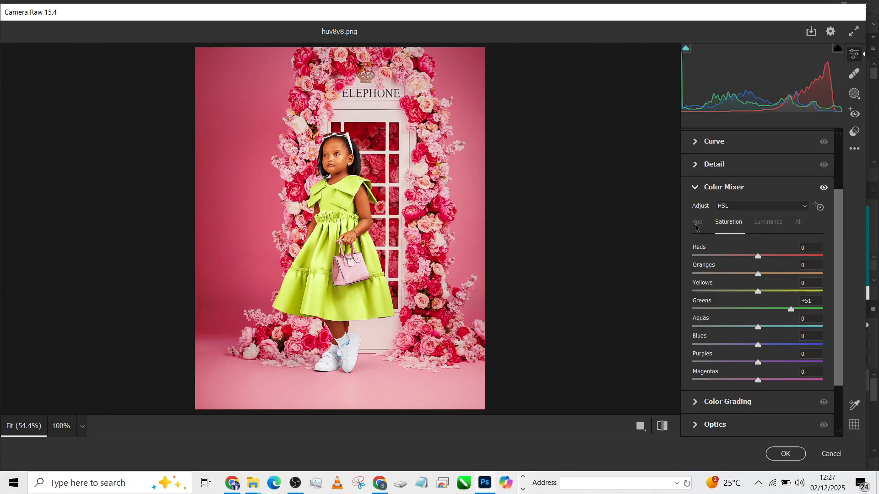
{"action": "left_click", "coordinate": [697, 221]}
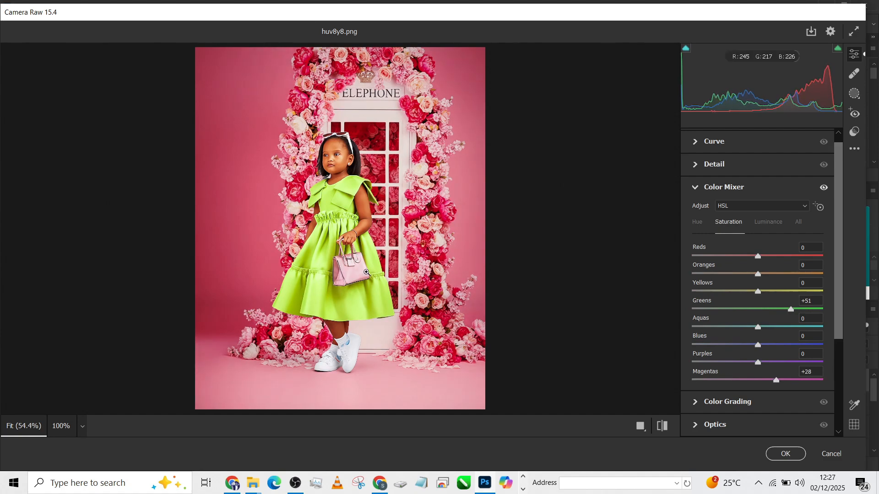
{"action": "mouse_move", "coordinate": [829, 272]}
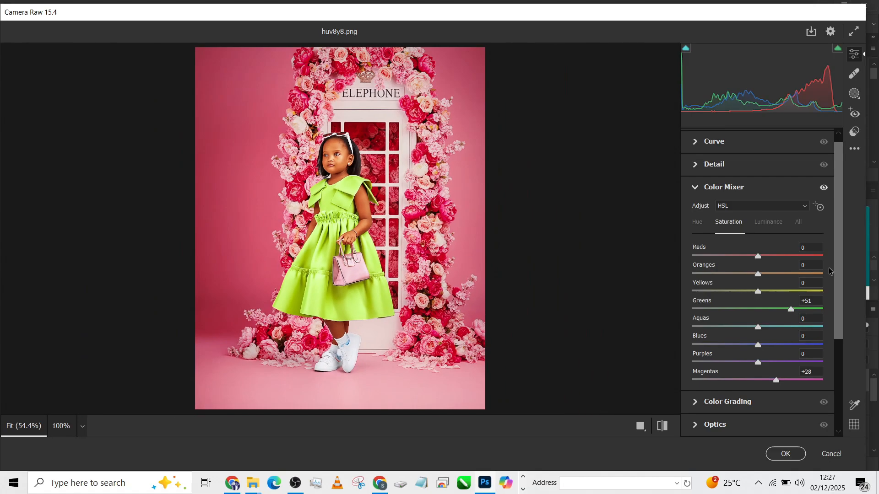
{"action": "scroll", "scroll_direction": "down", "scroll_amount": 3}
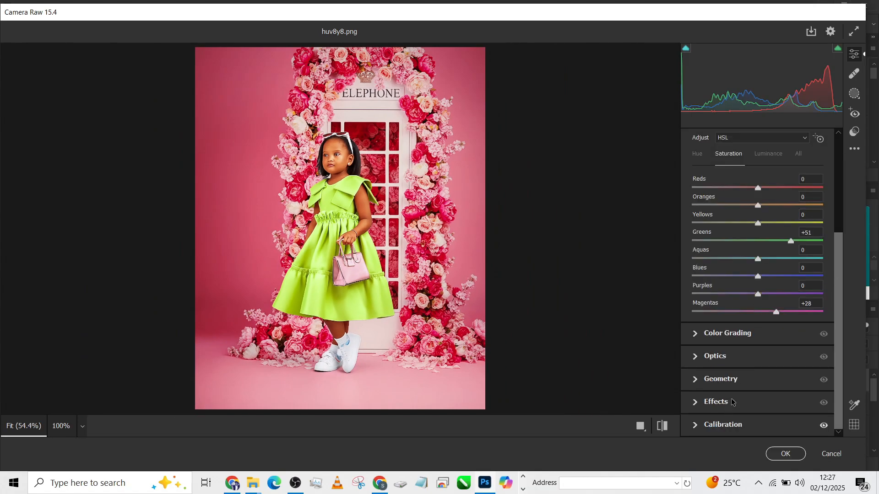
- Set Vignetting -16, Exposure -0.20 and Shadows +25, then confirm Camera Raw with OK
{"action": "left_click", "coordinate": [714, 401]}
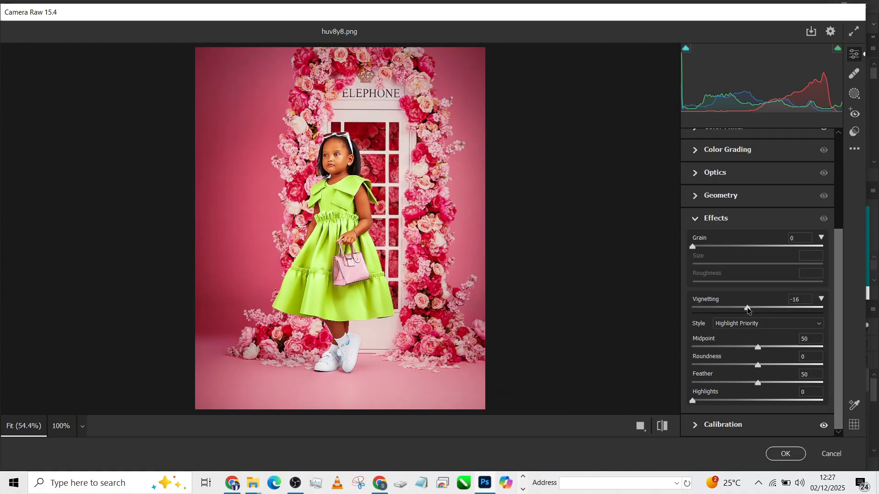
{"action": "scroll", "scroll_direction": "up", "scroll_amount": 3}
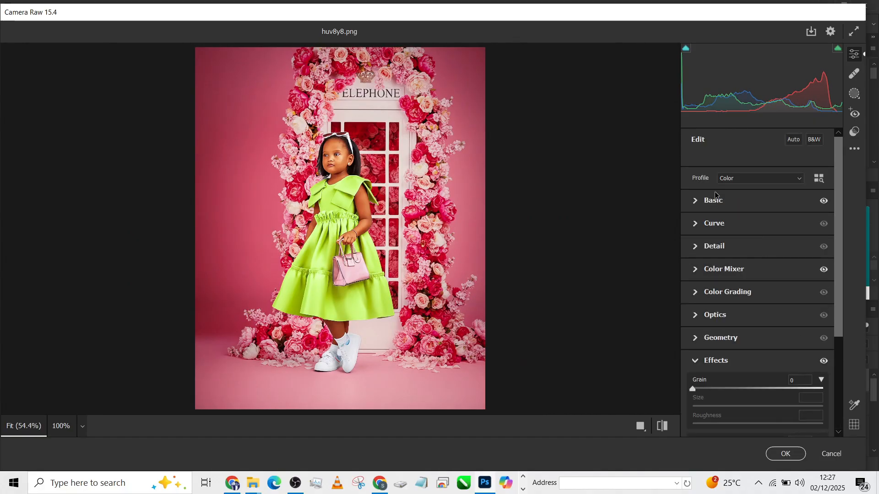
{"action": "left_click", "coordinate": [713, 200]}
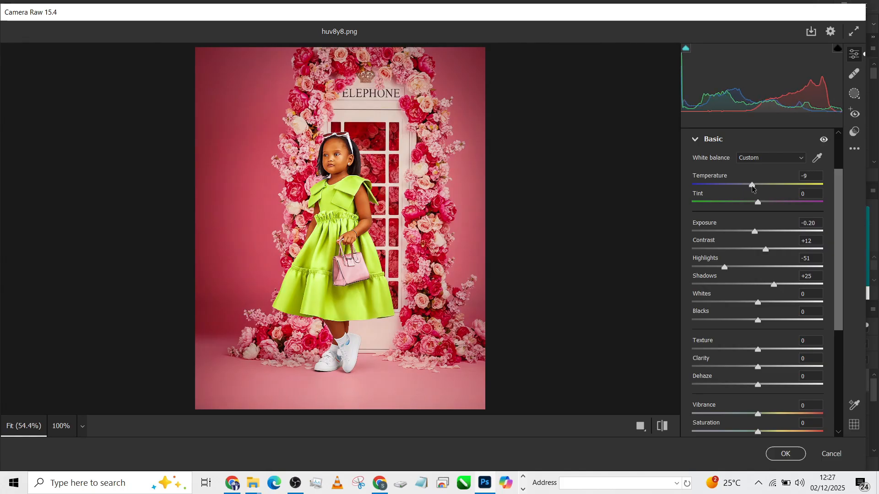
{"action": "left_click", "coordinate": [785, 454]}
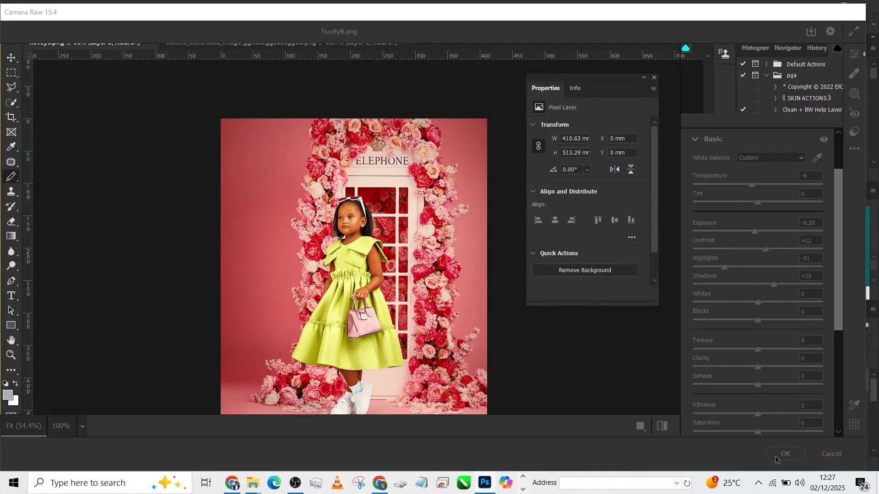
- Open the floral telephone-booth reference photo bibb.JPG in its own Photoshop document
{"action": "left_click", "coordinate": [784, 454]}
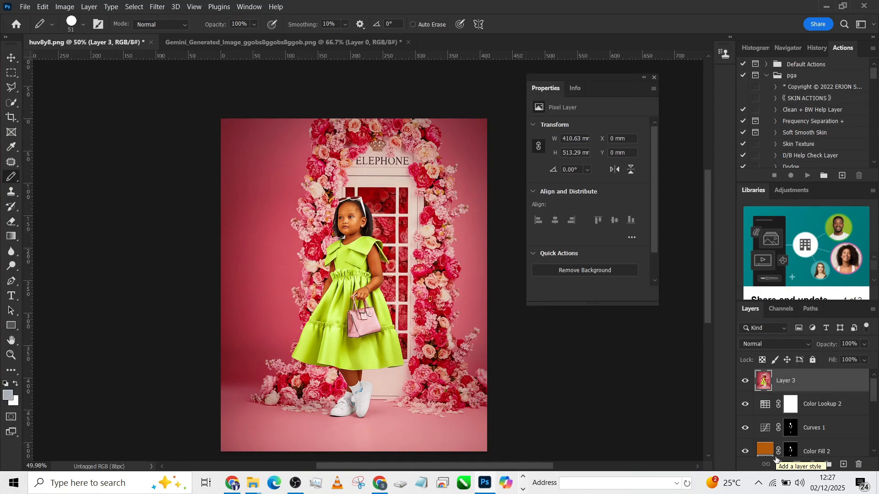
{"action": "scroll", "scroll_direction": "down", "scroll_amount": 3}
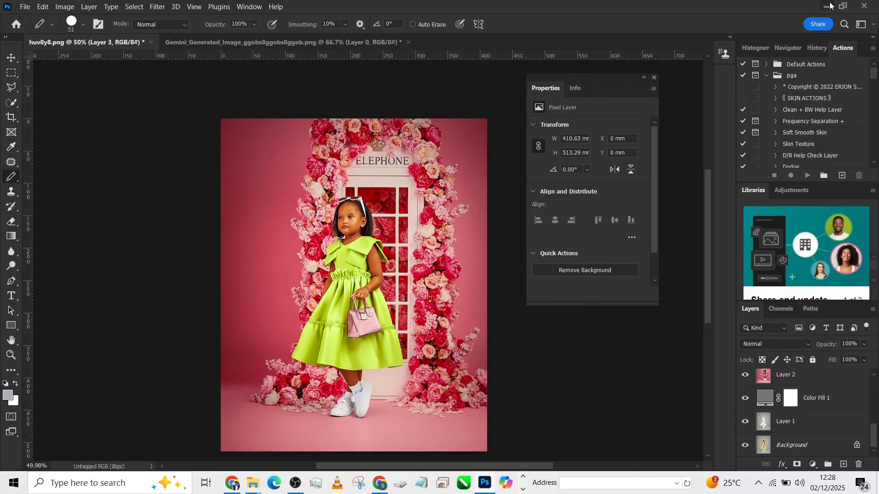
{"action": "left_click", "coordinate": [252, 483]}
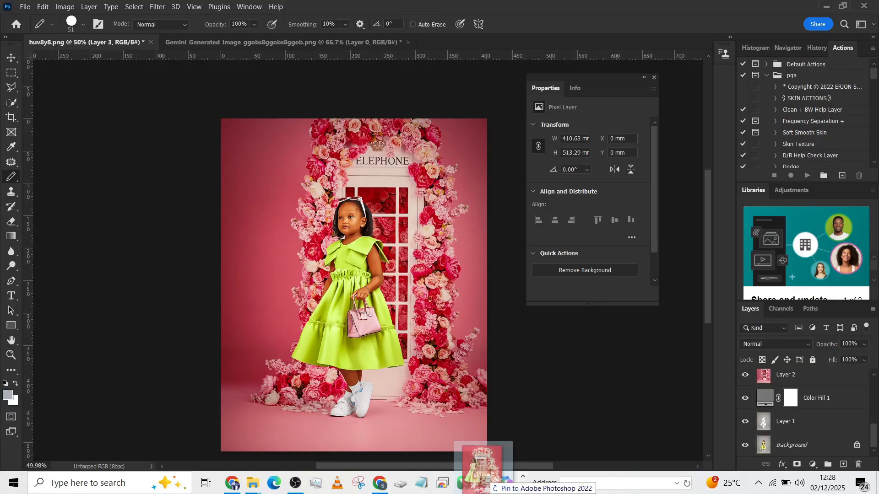
{"action": "left_click", "coordinate": [459, 42]}
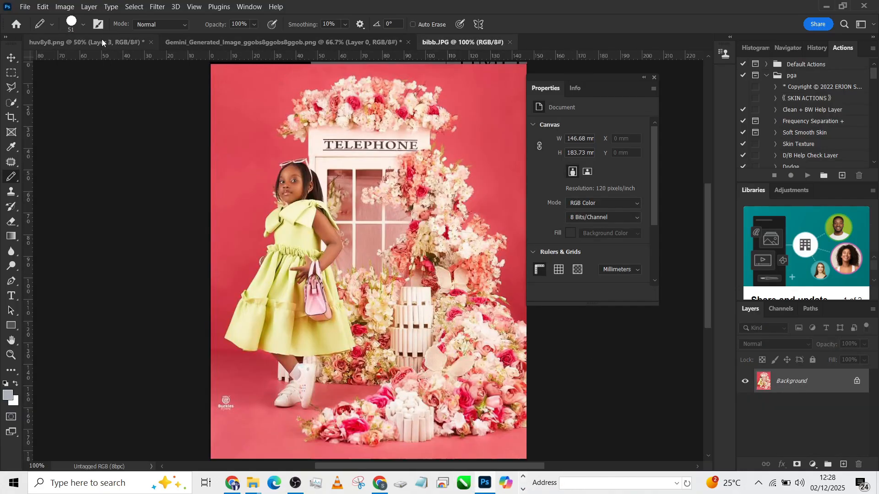
- Switch to the huv8y8.png composite tab, leaving bibb.JPG open
{"action": "left_click", "coordinate": [73, 42]}
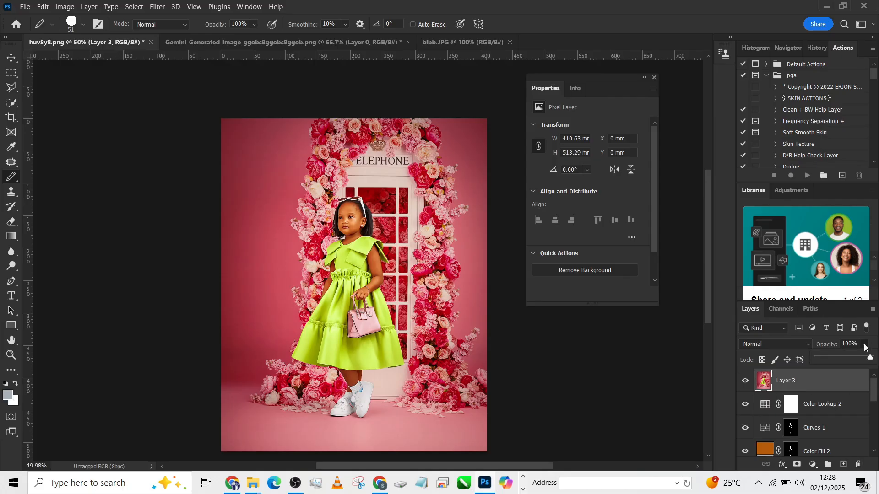